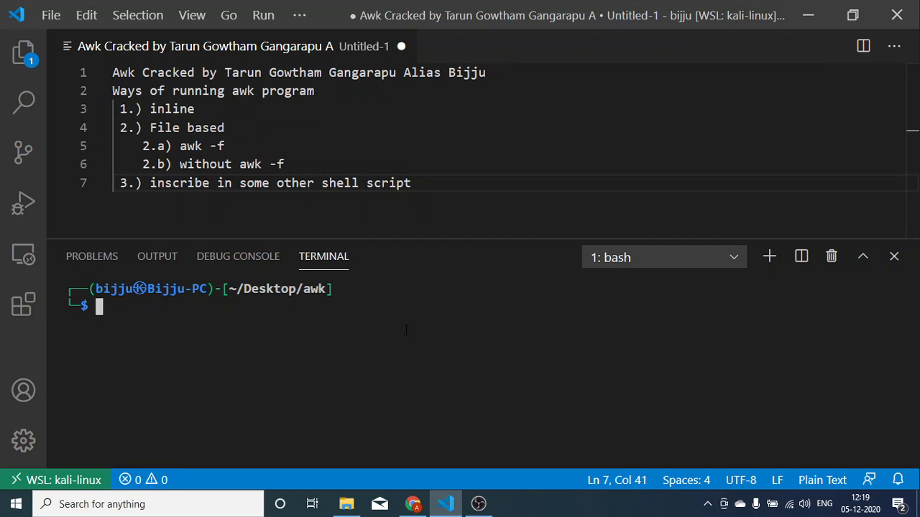
Step: Run ls -lrt | awk '{print $5}' so only the file-size column of the listing prints
type("ls -lrt")
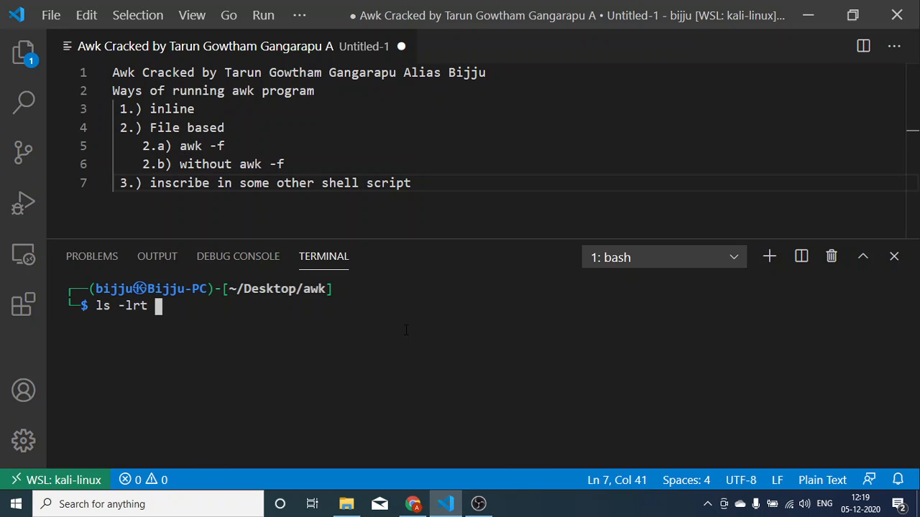
type("| awk")
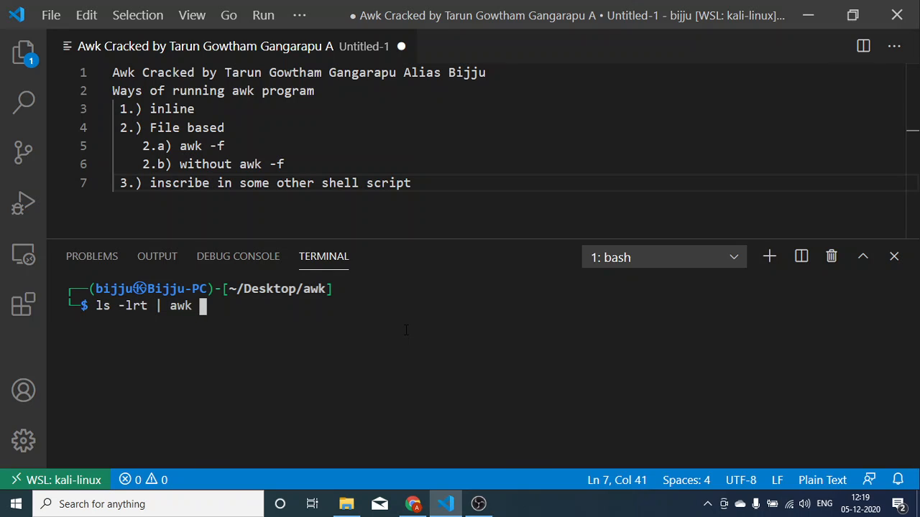
type("'{pr")
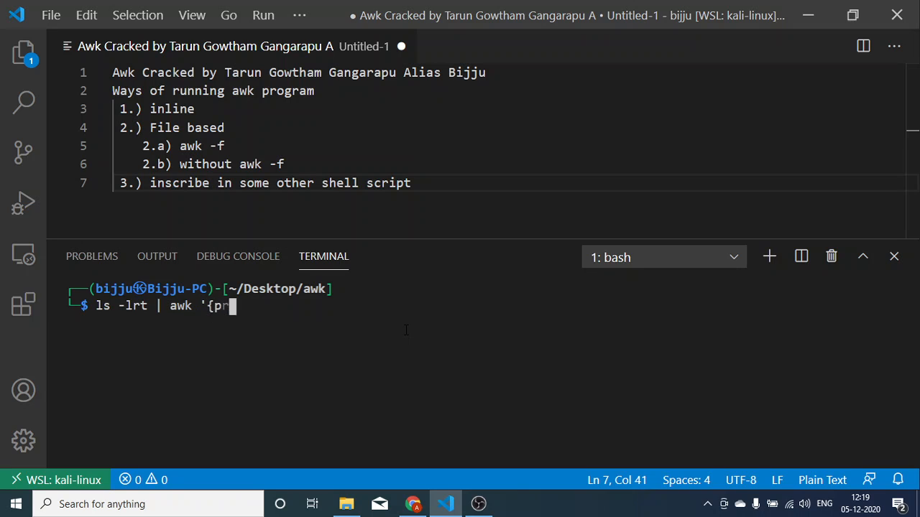
type("int $5")
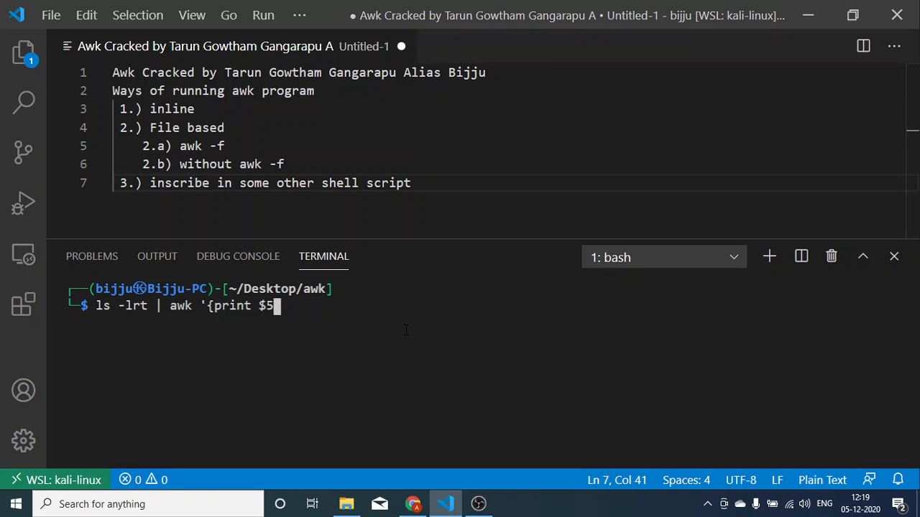
type("}'")
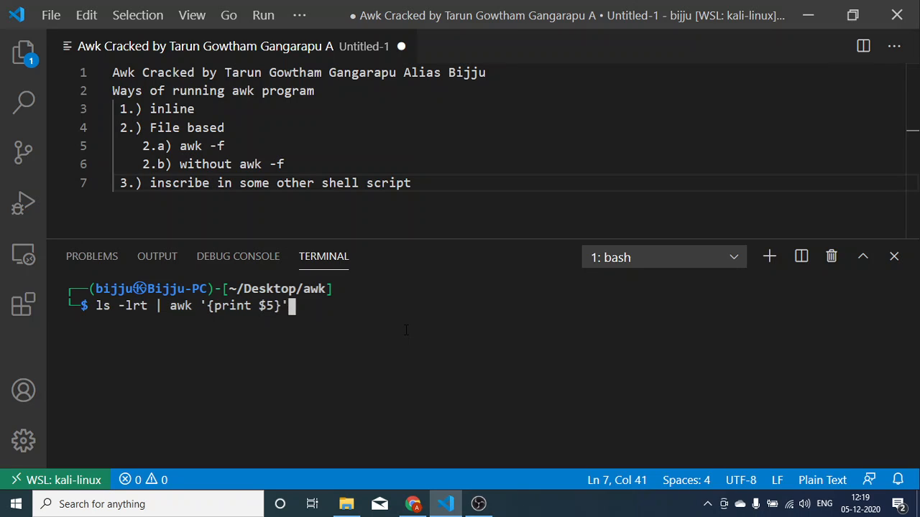
key("Return")
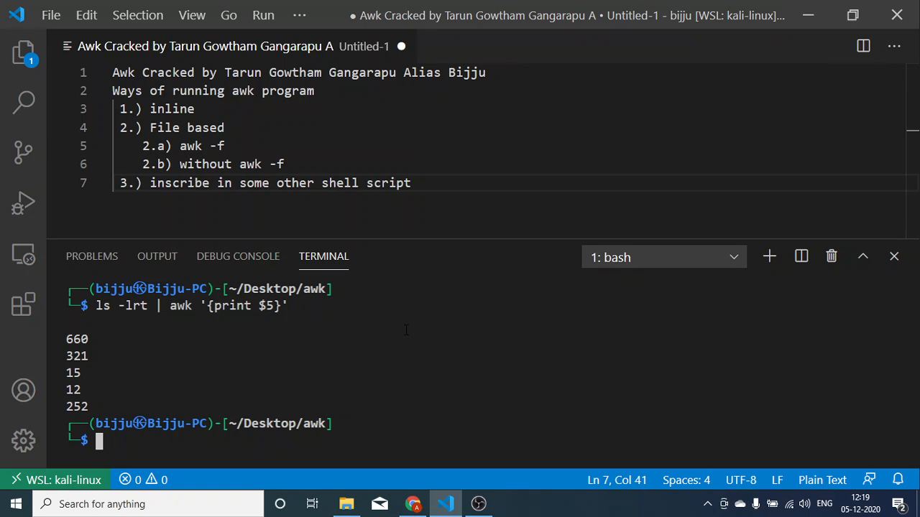
mouse_move(188, 345)
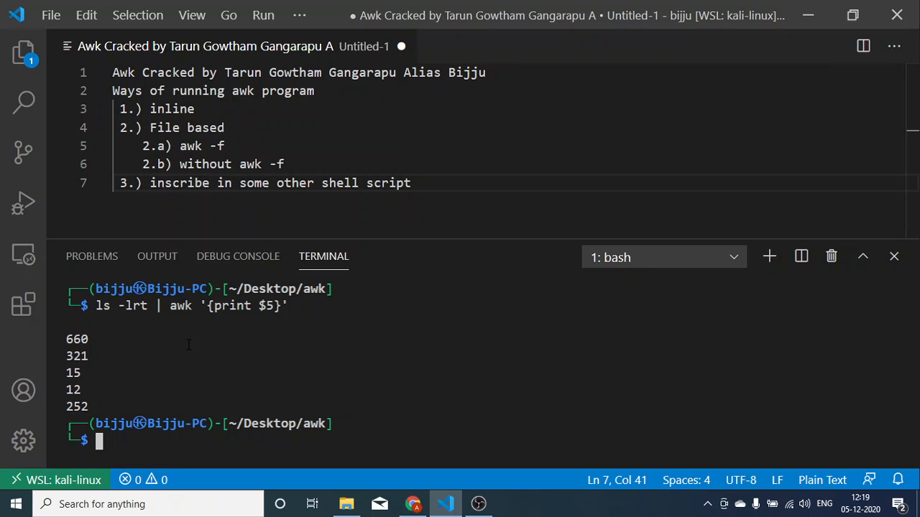
mouse_move(385, 356)
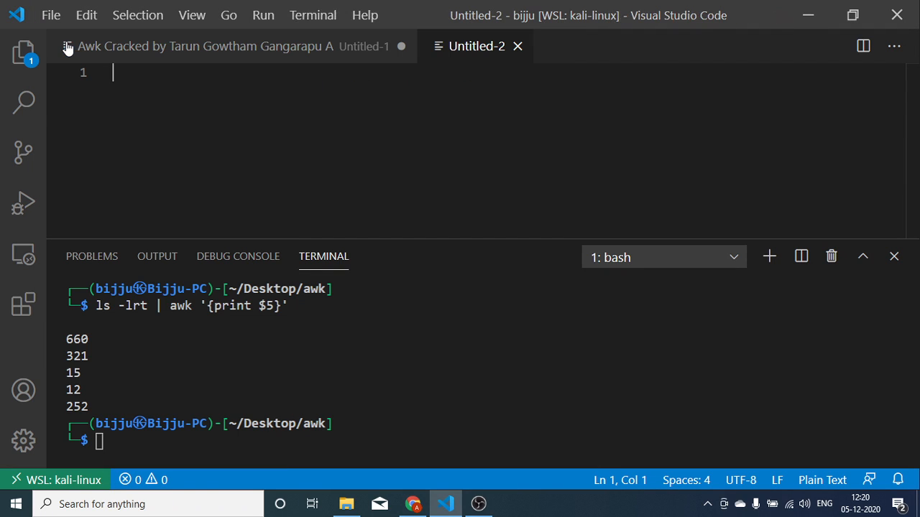
mouse_move(242, 107)
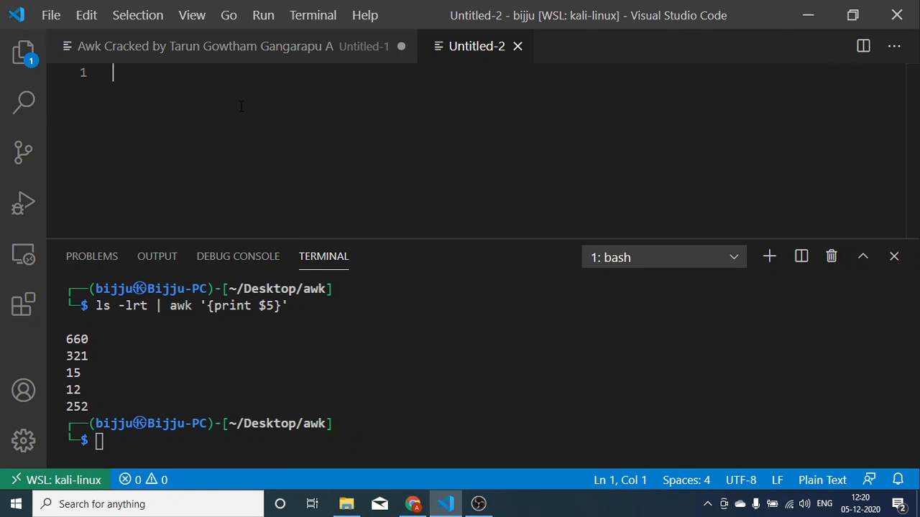
Step: Write the opening BEGiN { } block, fixing a mistyped letter in the keyword
type("BegiN")
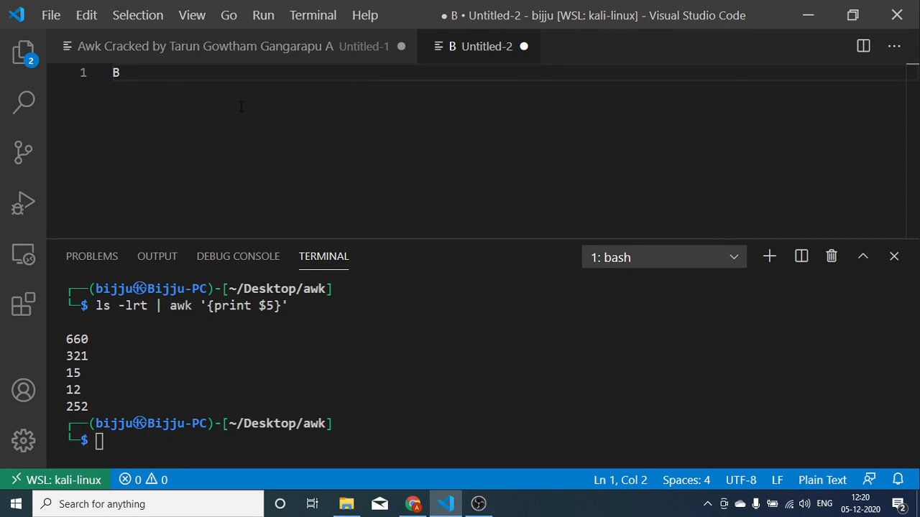
type("EN")
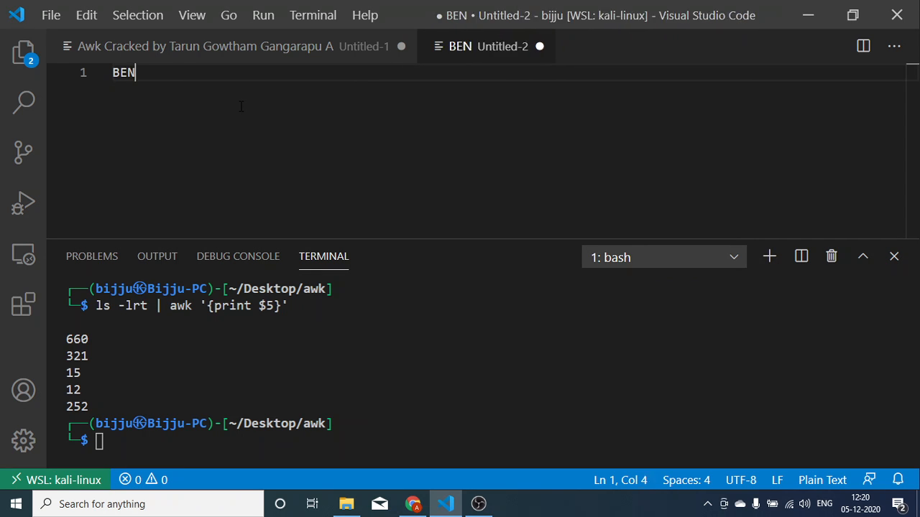
key("Backspace")
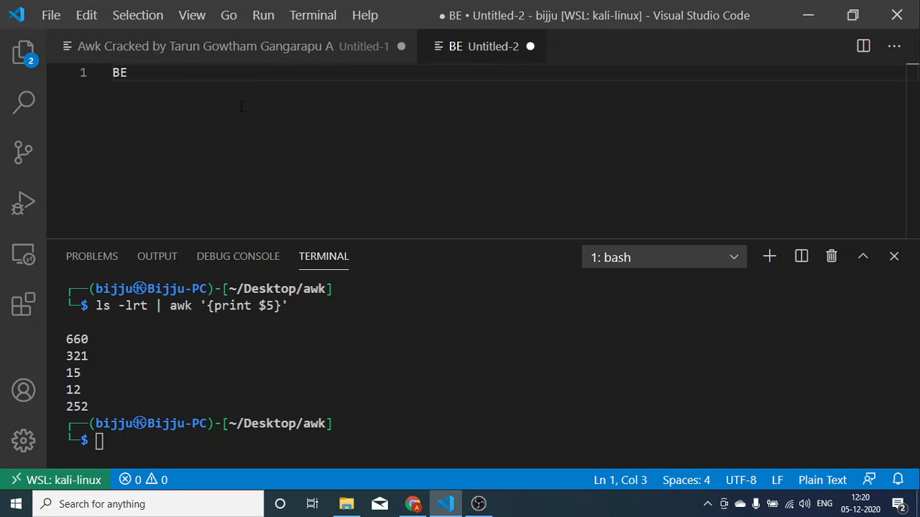
type("GiN {}")
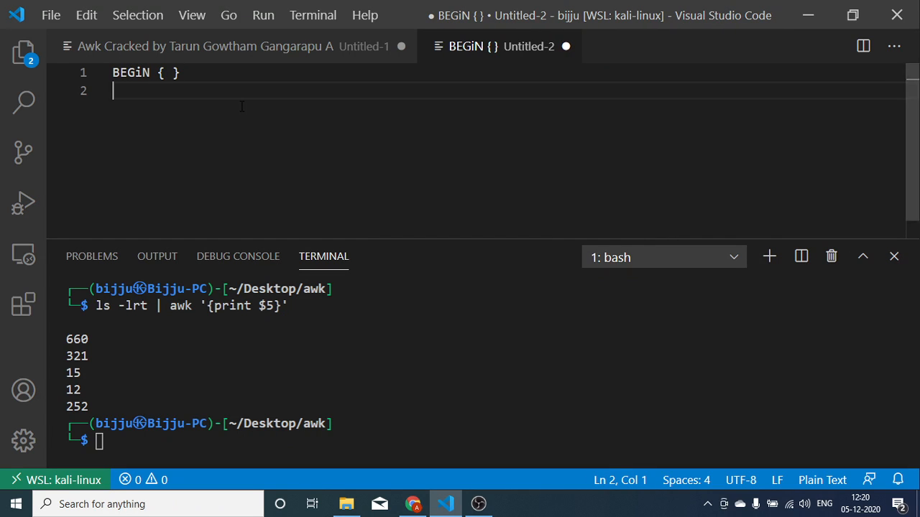
Step: Add the main { print $2 } block and the closing END { } block
type("{}")
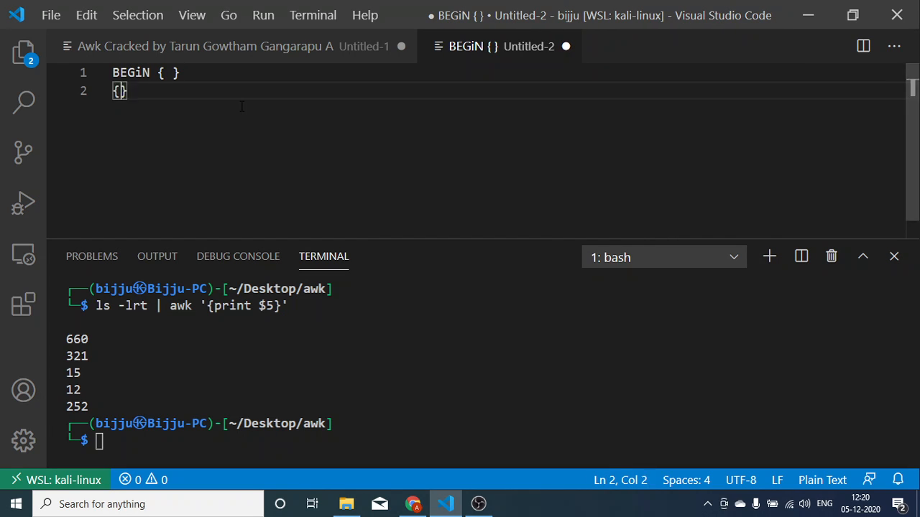
type("print $")
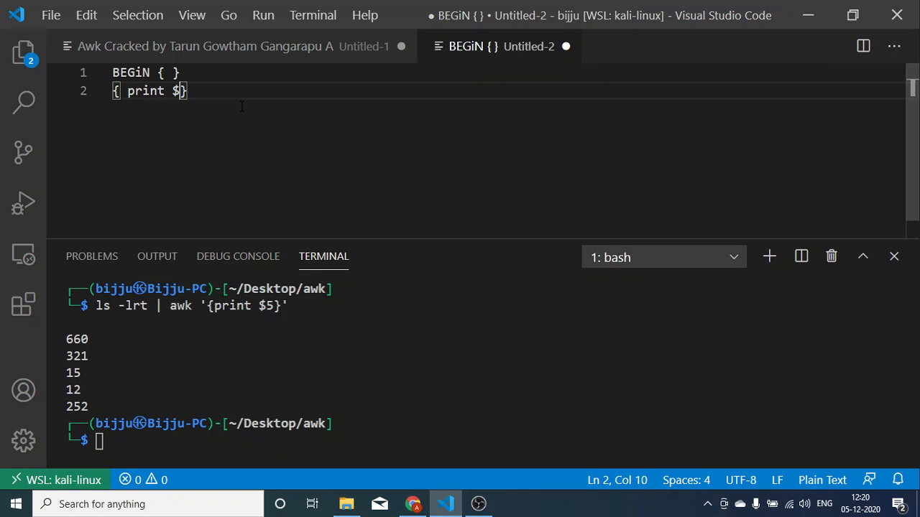
type("2")
type("END")
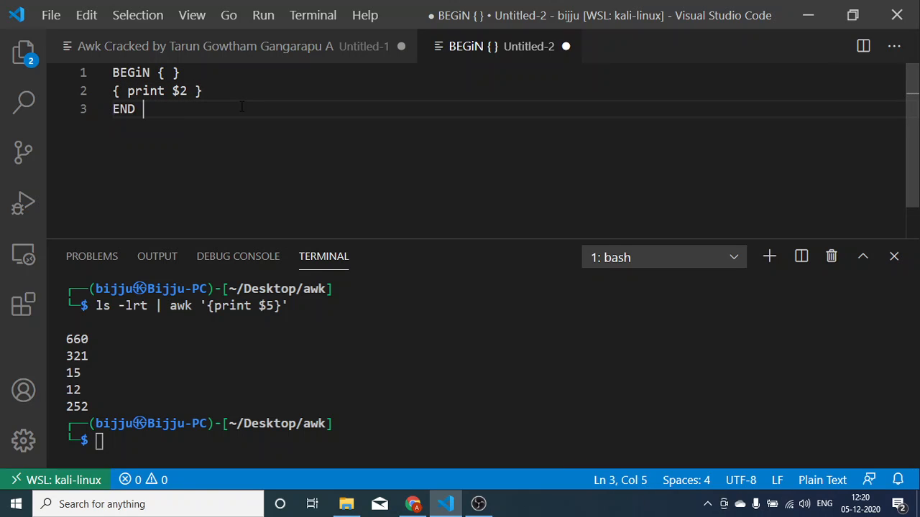
type("{ }")
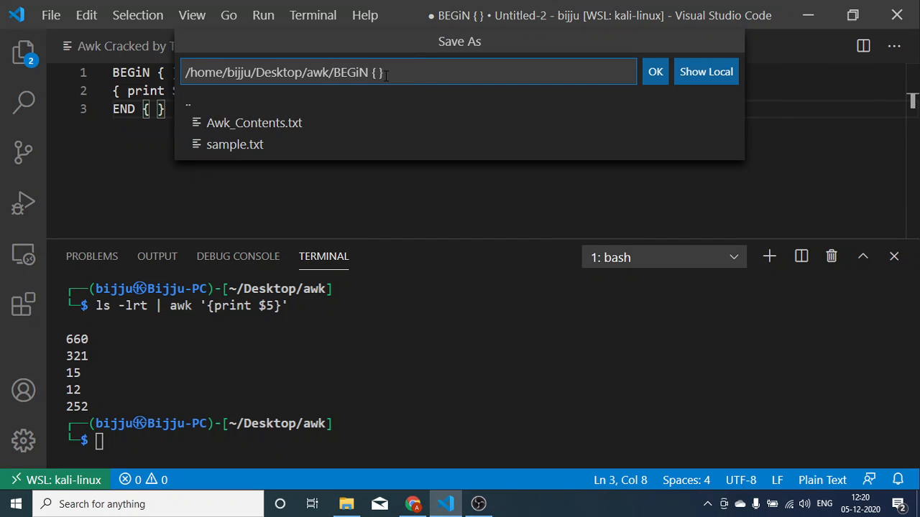
Step: Name the file awkprogram.awk (replacing a txt extension) and confirm the save in the Desktop awk folder
type("a")
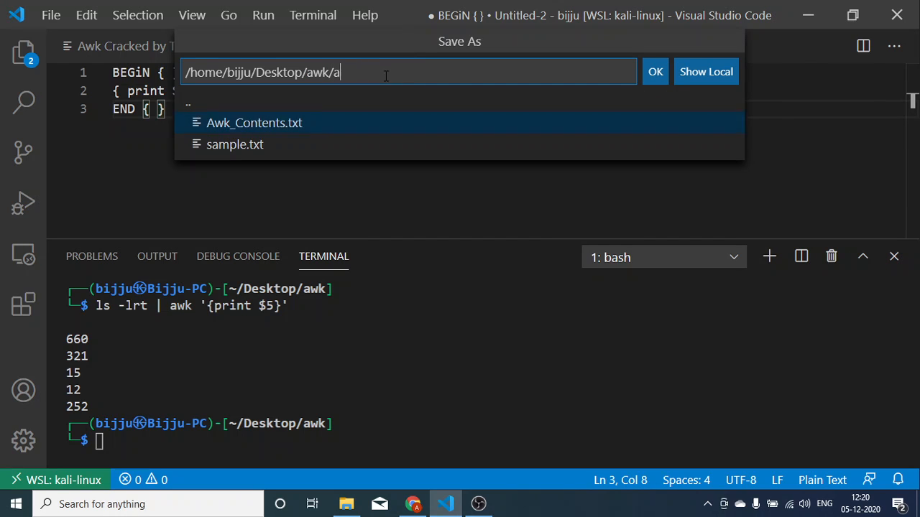
type("wkprogram.")
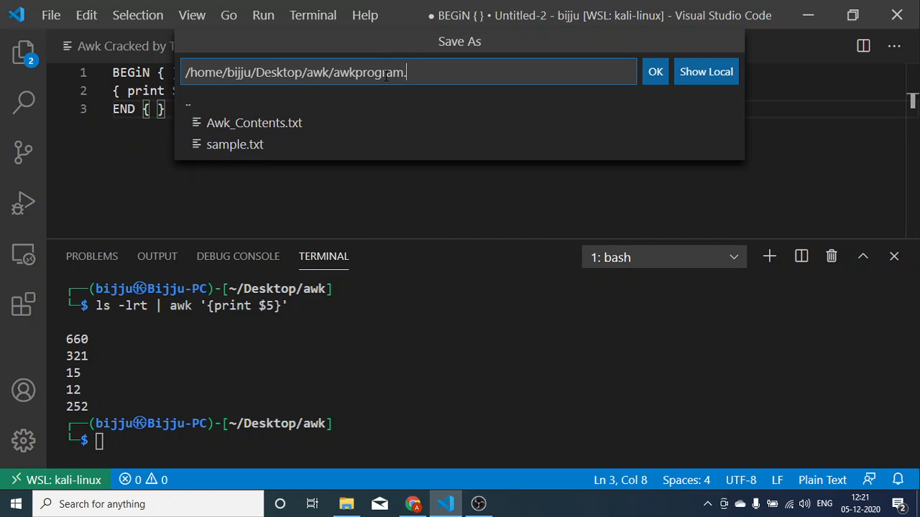
type("txt")
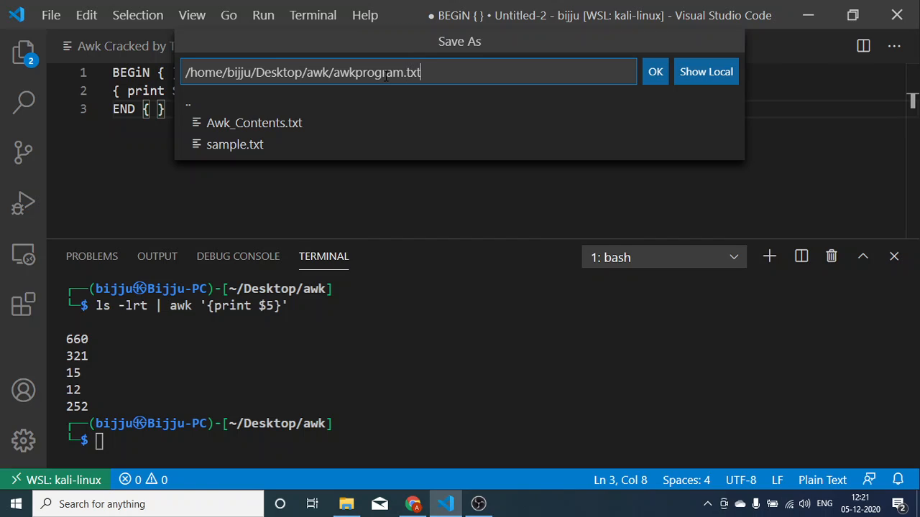
key("BackSpace")
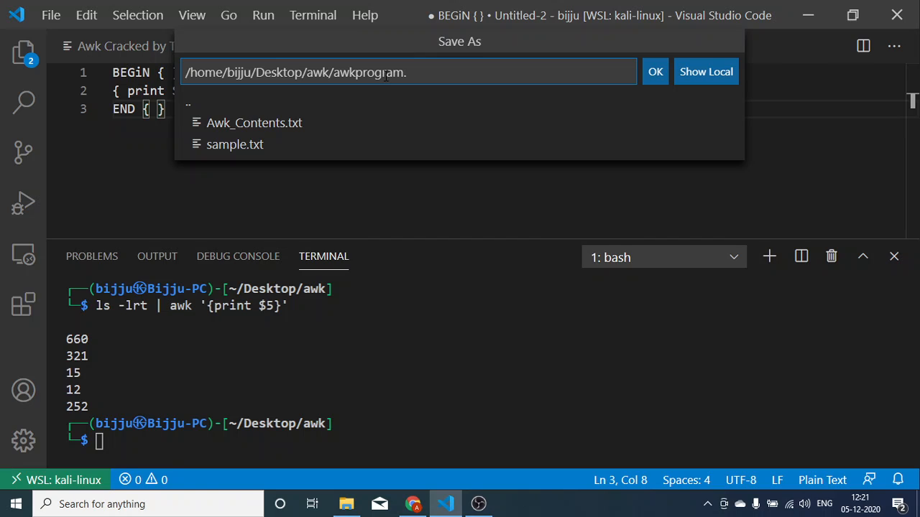
type(".aw")
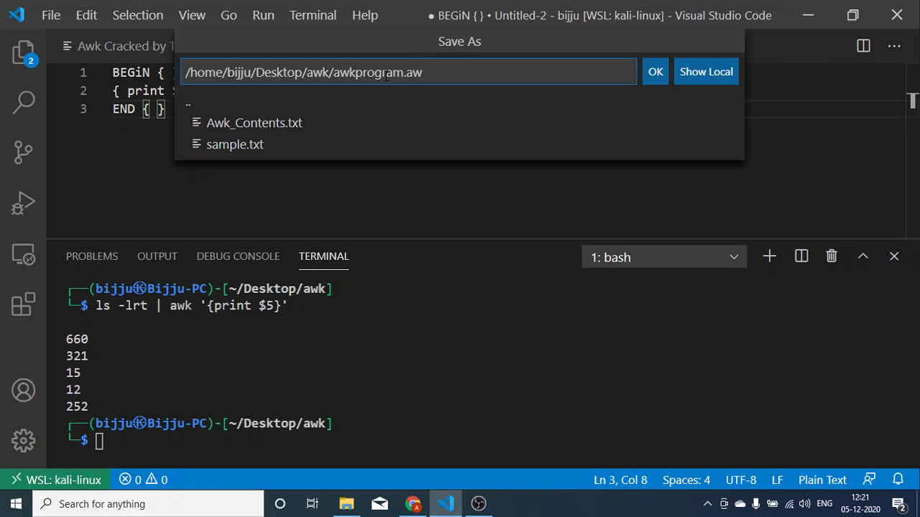
type("k")
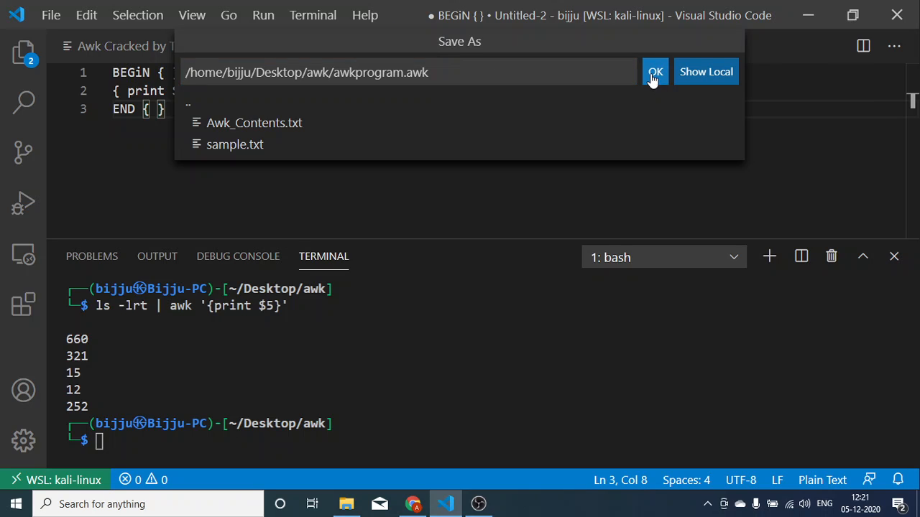
left_click(654, 72)
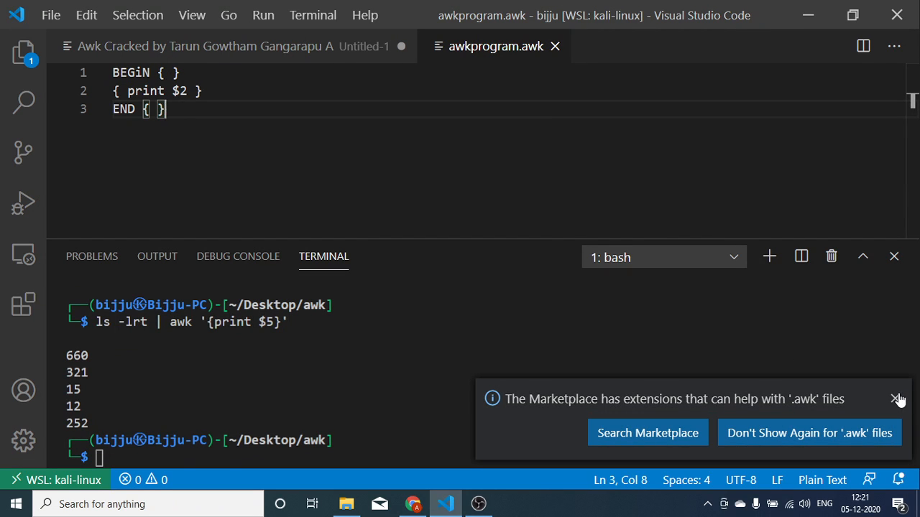
mouse_move(897, 399)
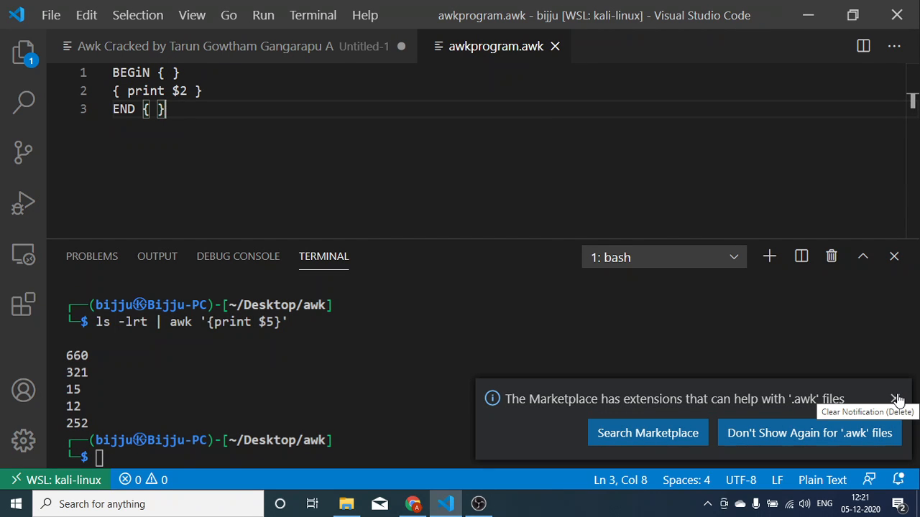
Step: Dismiss the awk extension suggestion and run a detailed ls -l listing showing awkprogram.awk
left_click(897, 400)
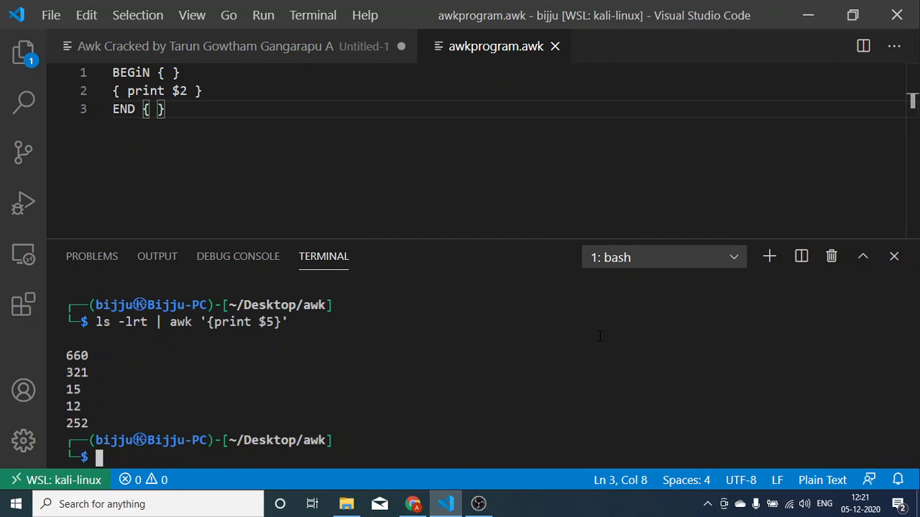
type("lls -l")
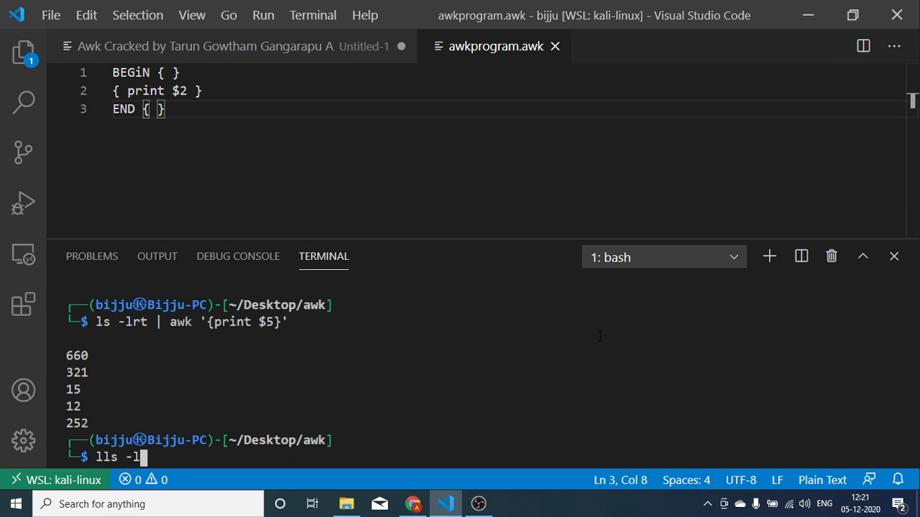
type("rt")
key("Return")
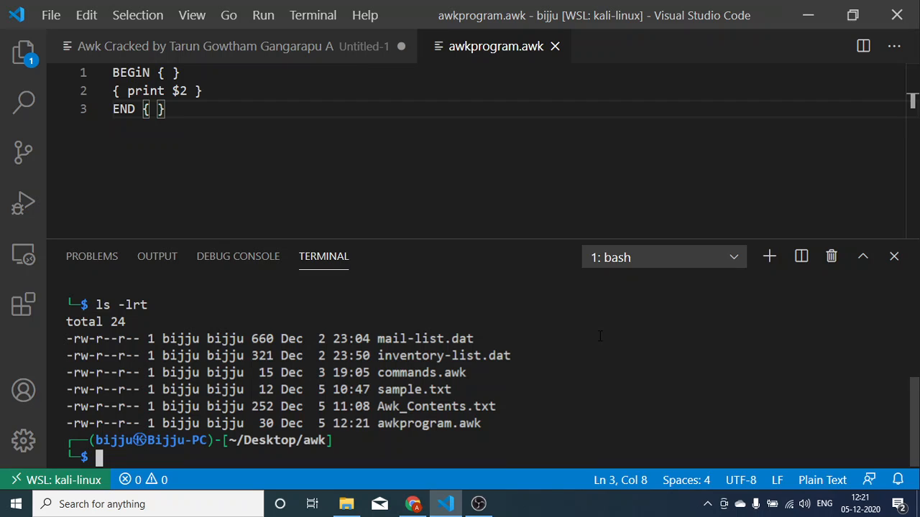
mouse_move(585, 350)
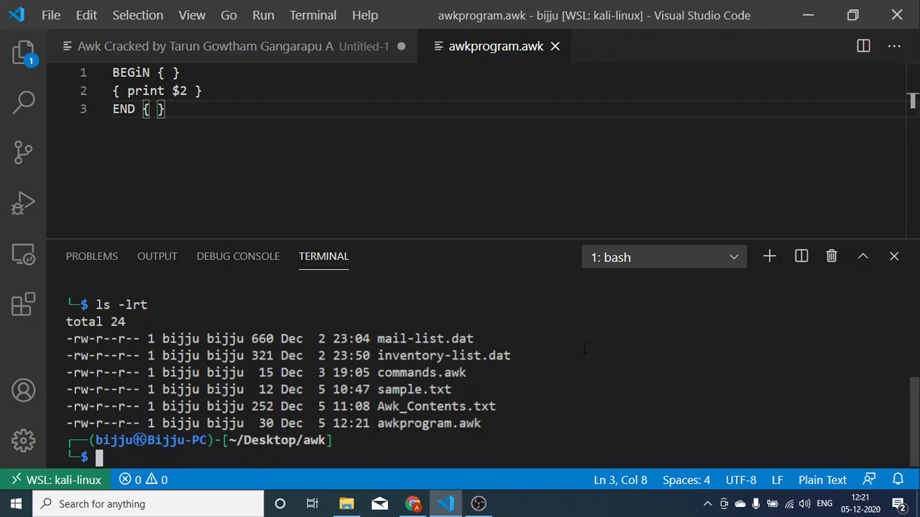
Step: Run awk -f awkprogram.awk mail-list.dat and scroll the printed phone numbers
type("awk -f")
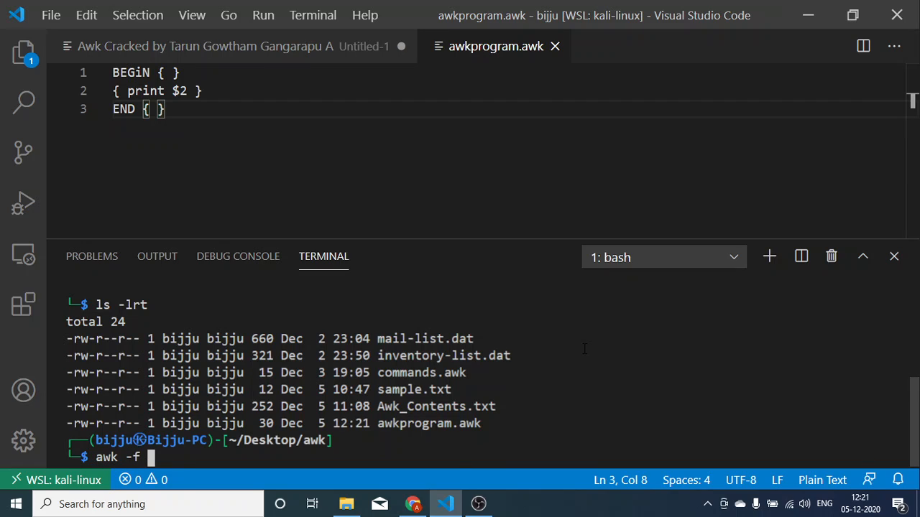
type("awkprogram.awk m")
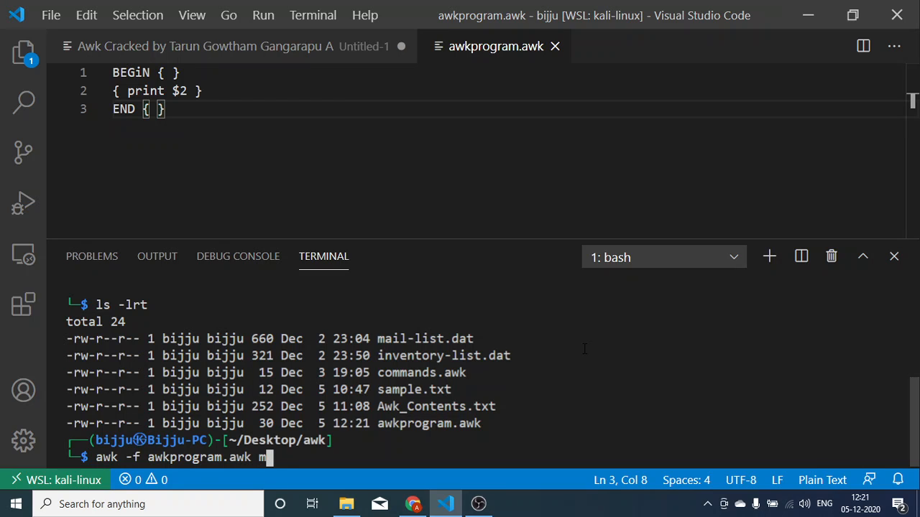
type("ail-list")
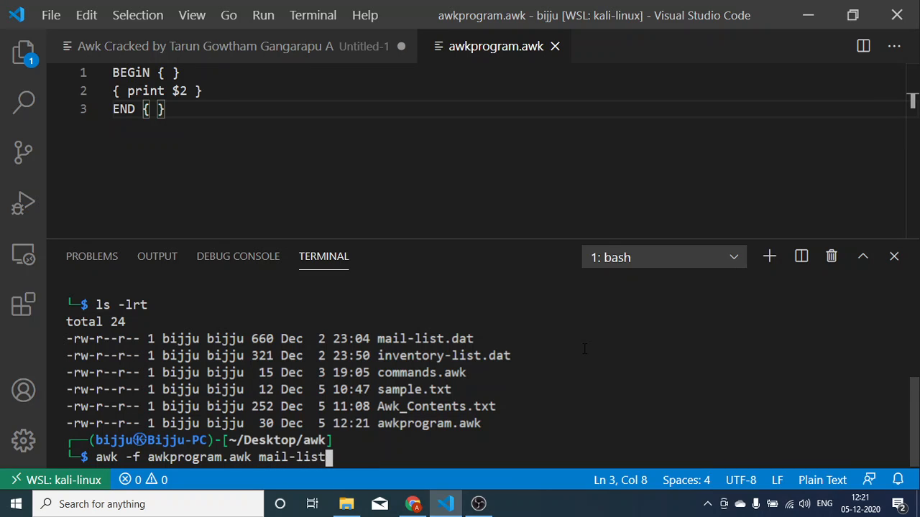
key("Return")
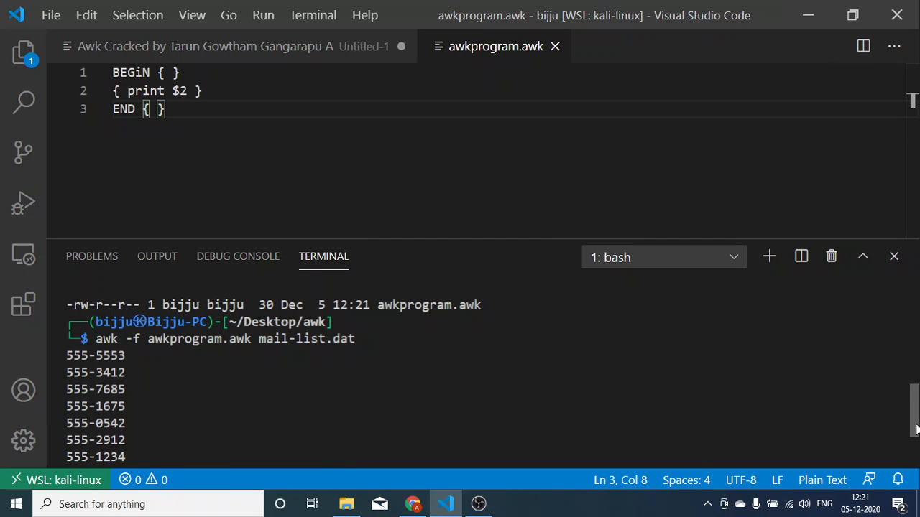
scroll("down", 3)
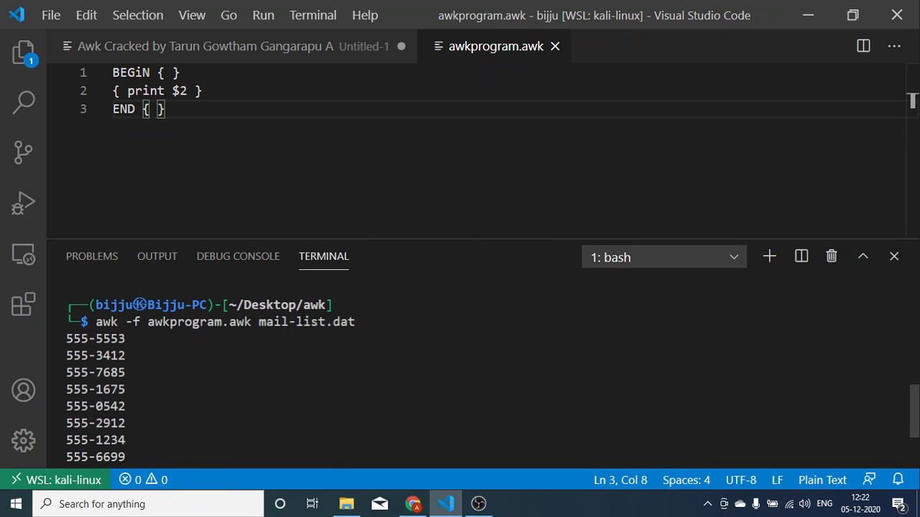
double_click(107, 322)
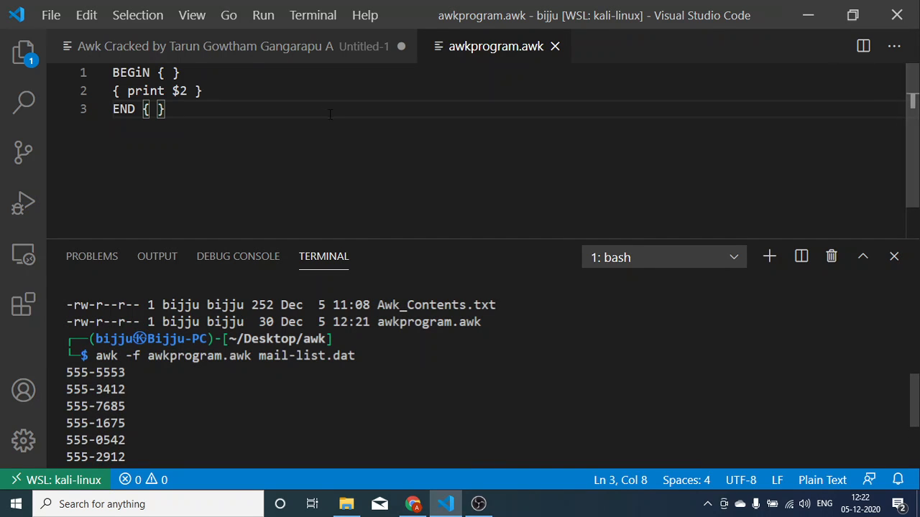
mouse_move(108, 78)
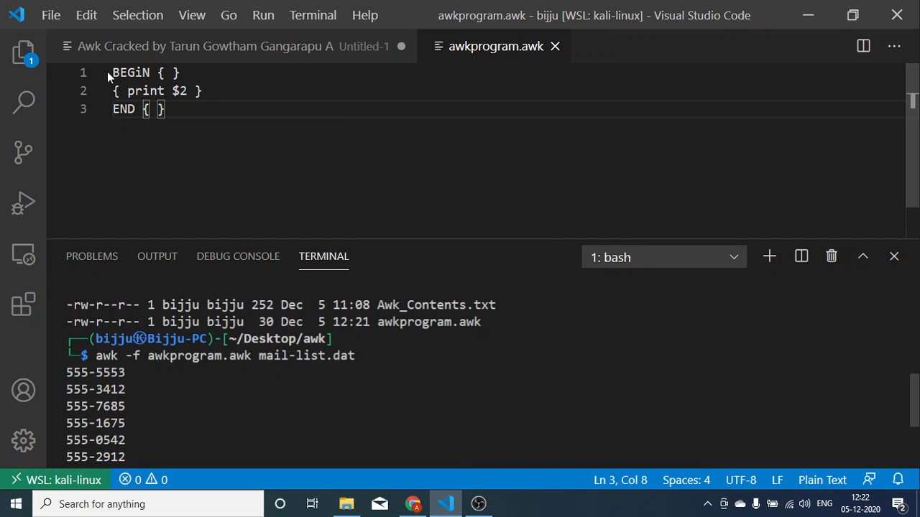
mouse_move(108, 78)
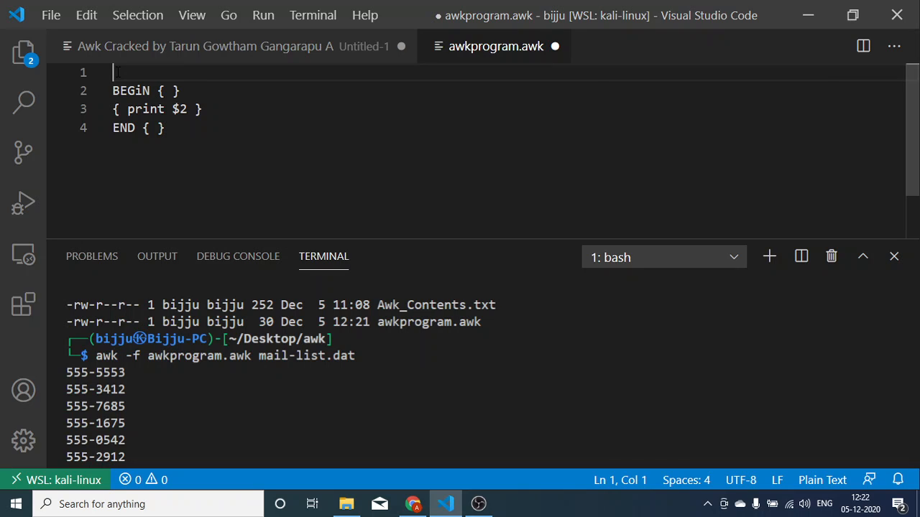
Step: Write the shebang line #! /bin/awk -f at the top of awkprogram.awk
type("#")
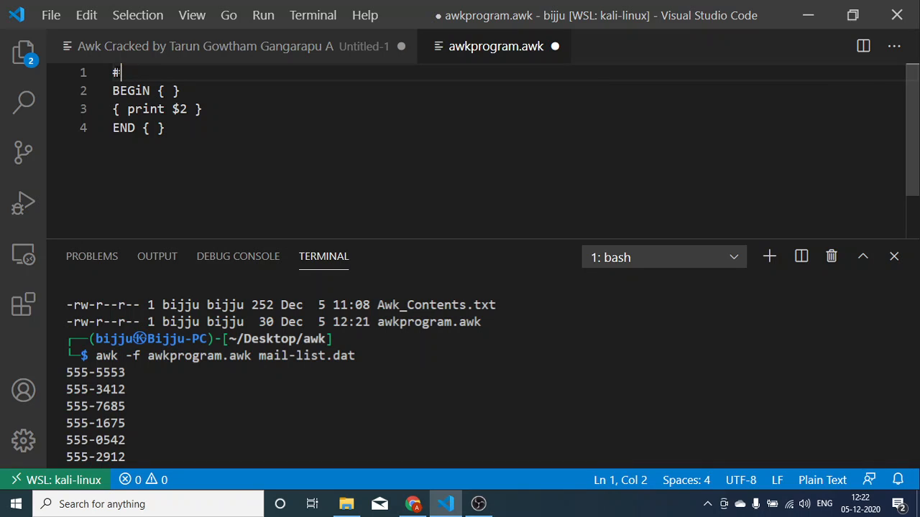
mouse_move(476, 93)
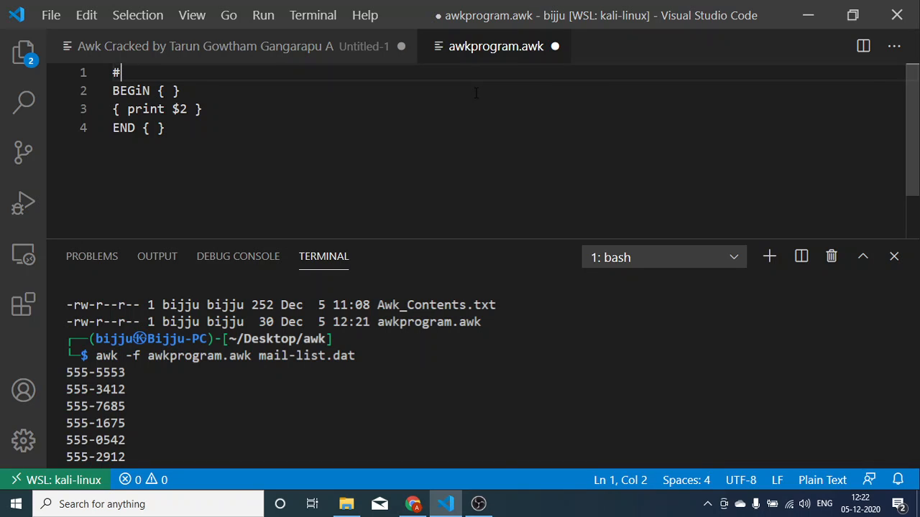
type("!")
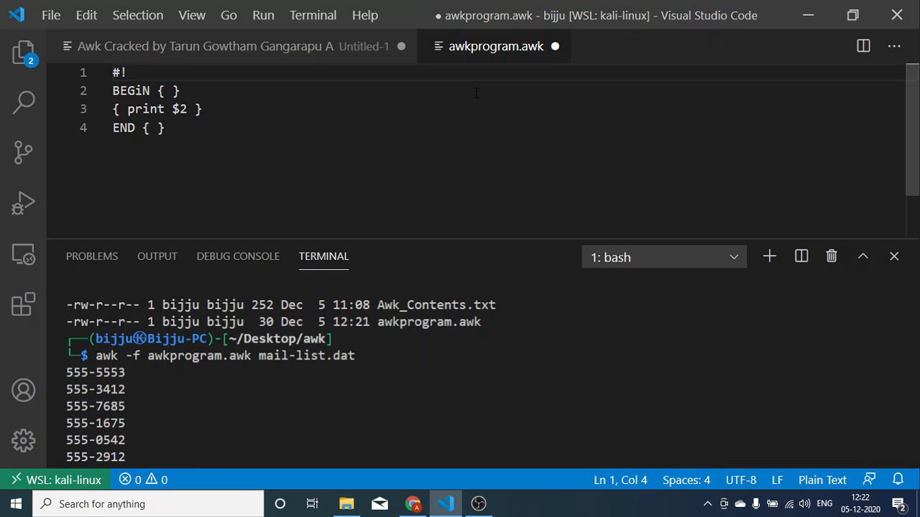
type("/bin/")
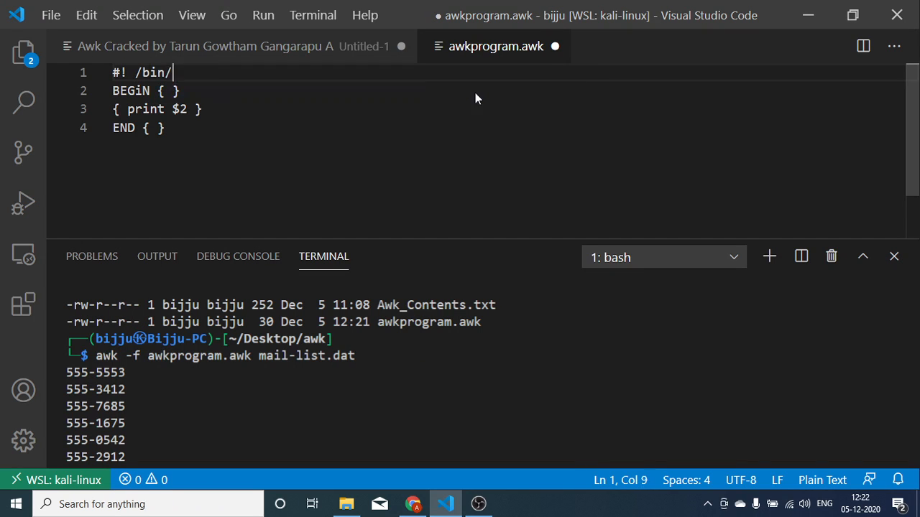
type("awk")
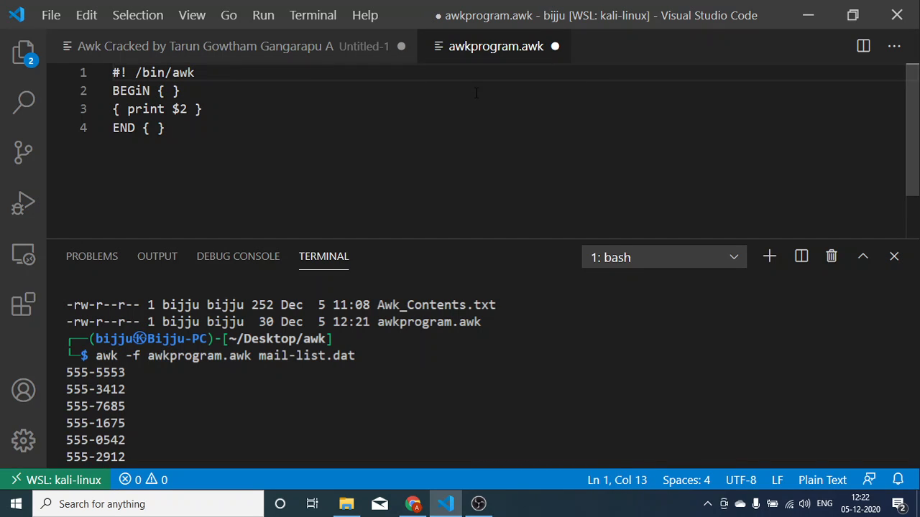
type("-f")
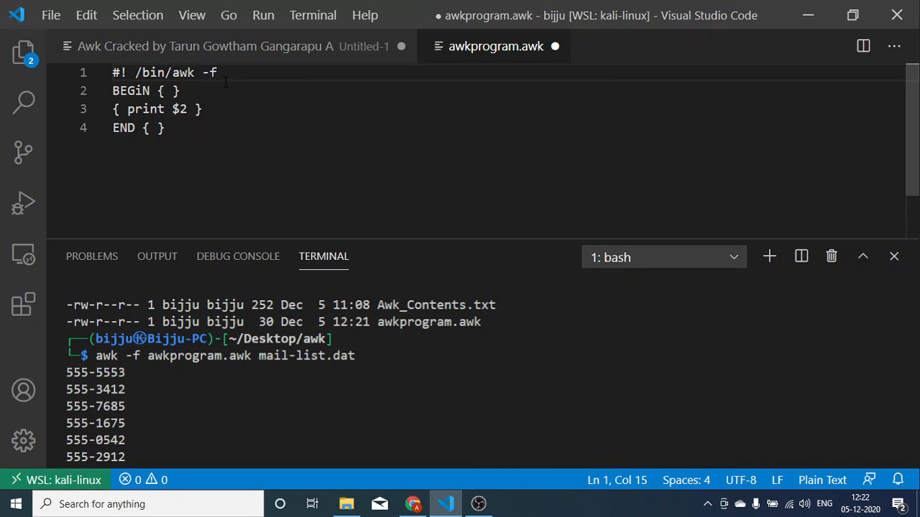
left_click(176, 90)
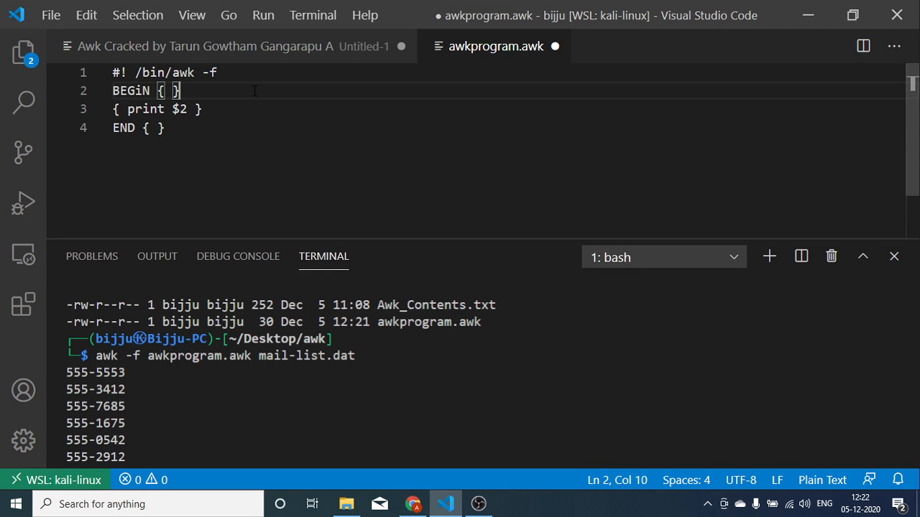
mouse_move(851, 202)
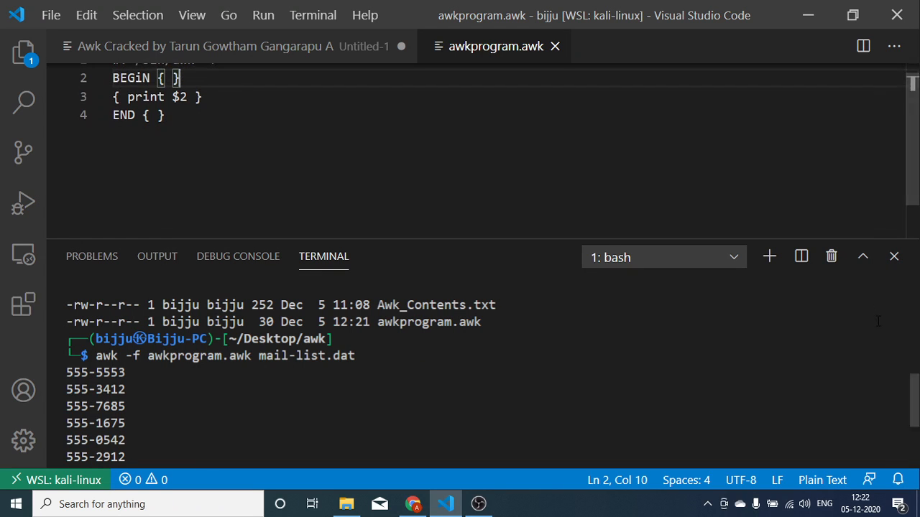
Step: Make awkprogram.awk executable with a chmod command in the terminal
scroll("down", 3)
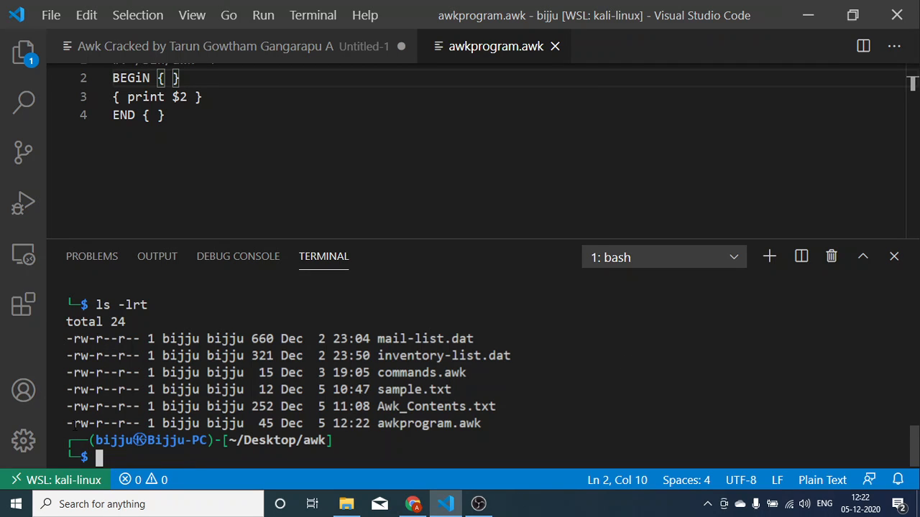
type("chmod 7")
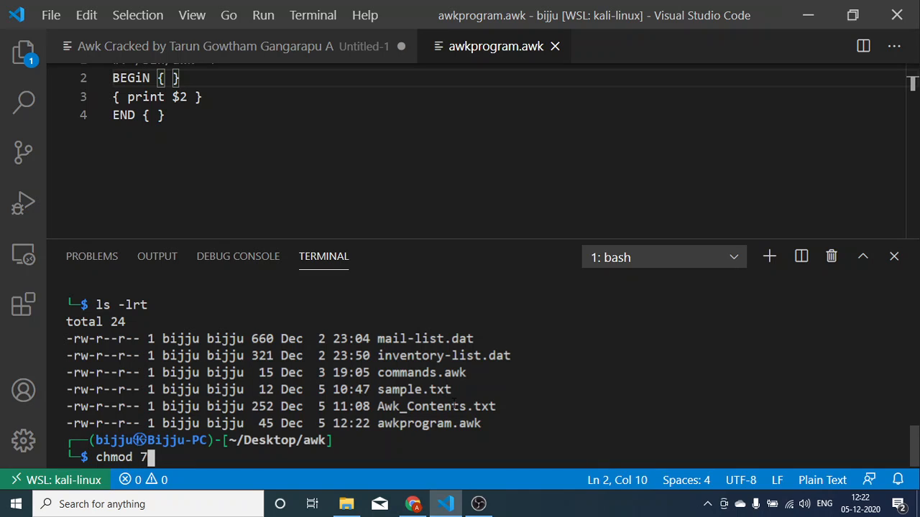
type("44")
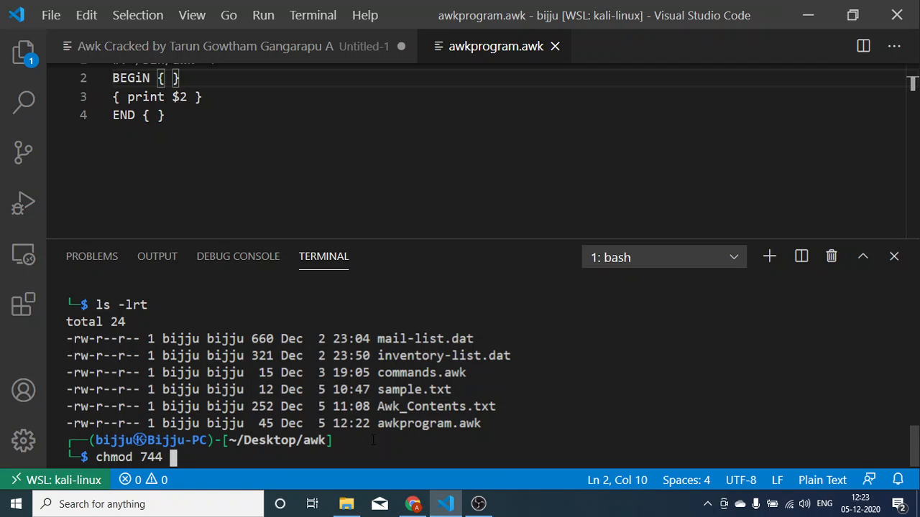
key("Return")
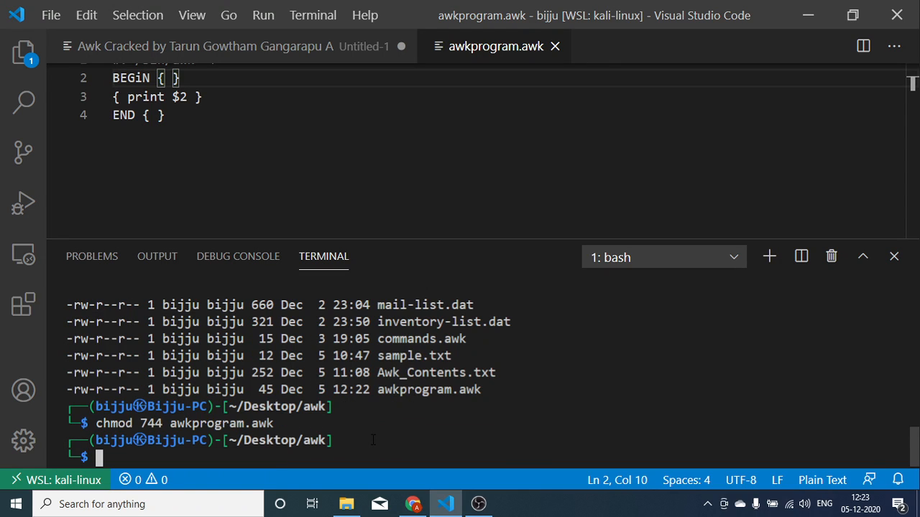
Step: Run ./awkprogram.awk mail-list.dat directly so it prints the phone numbers
type("./awkprogr")
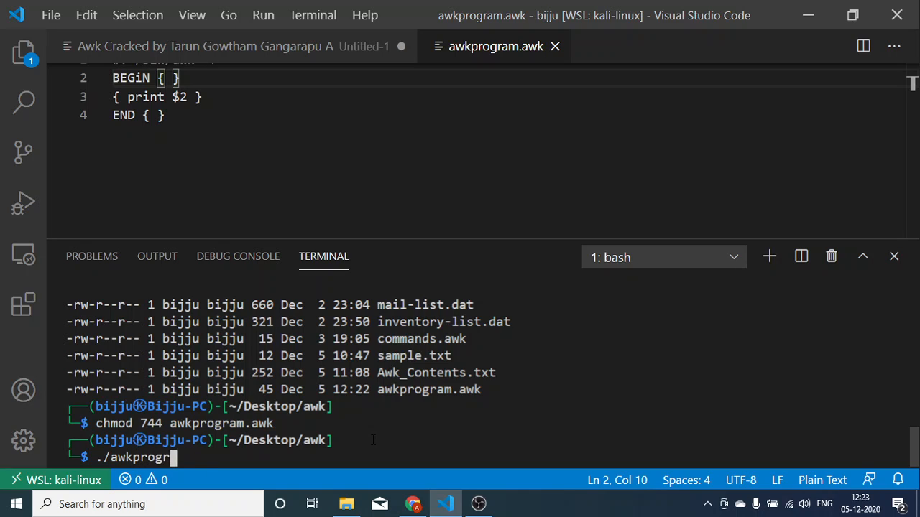
type("am.awk")
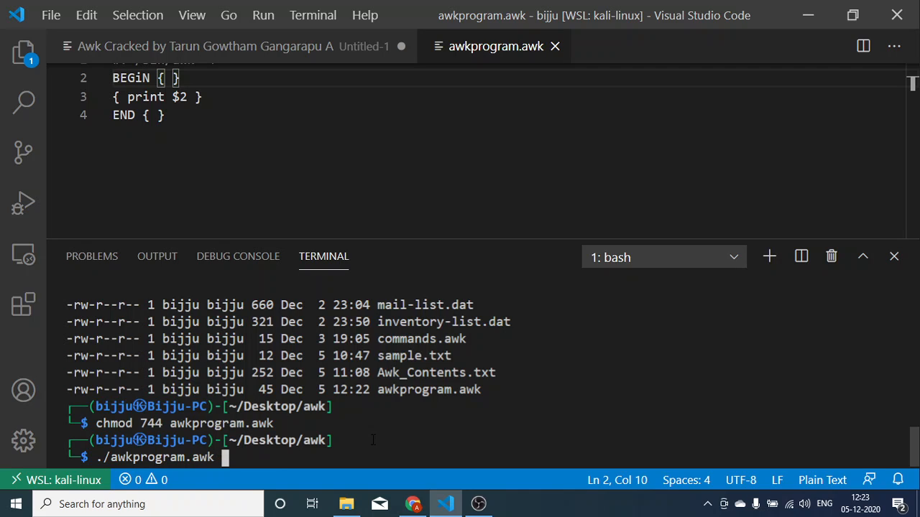
type("mail")
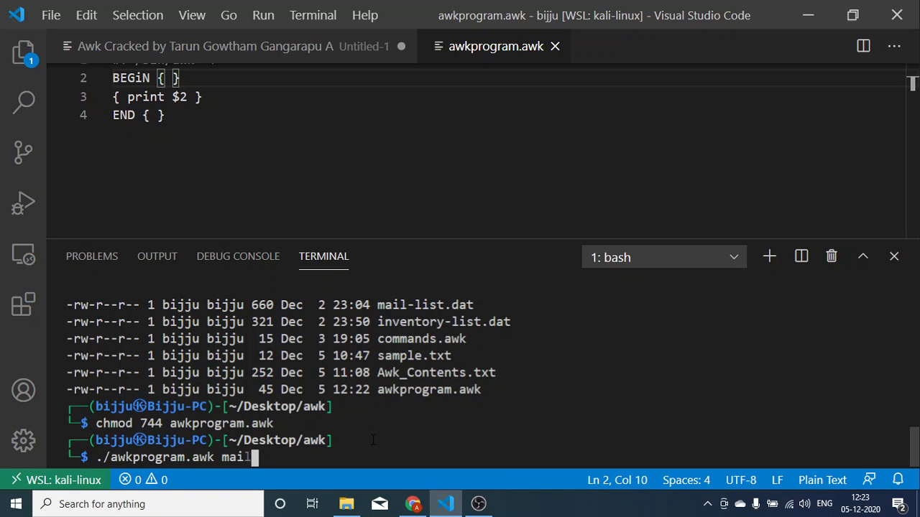
type("-list.dat")
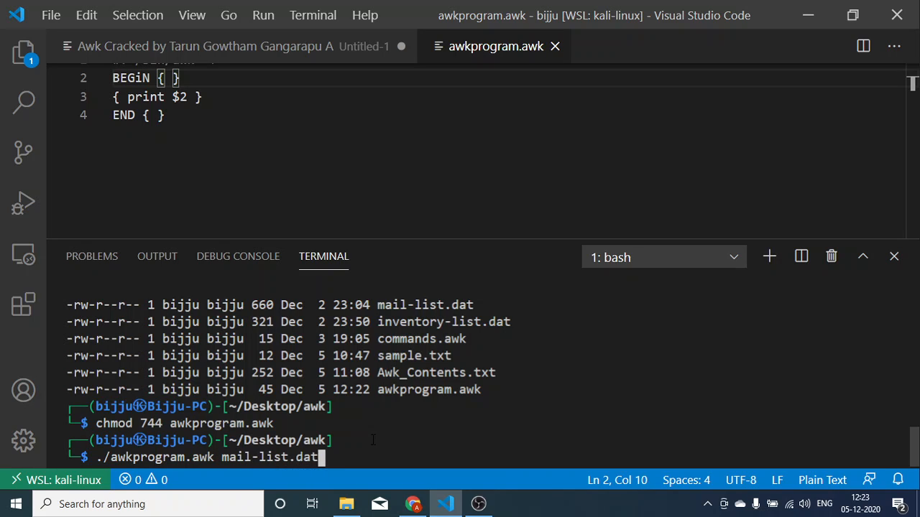
key("Return")
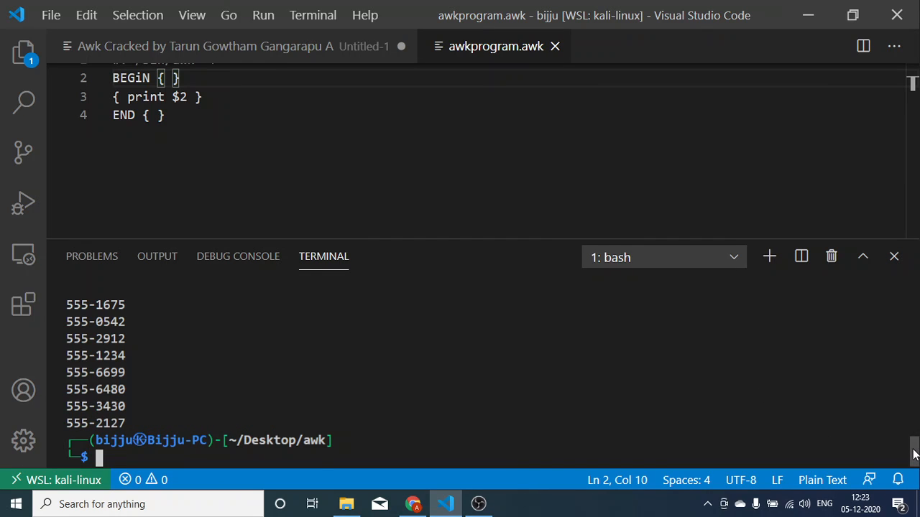
scroll("up", 3)
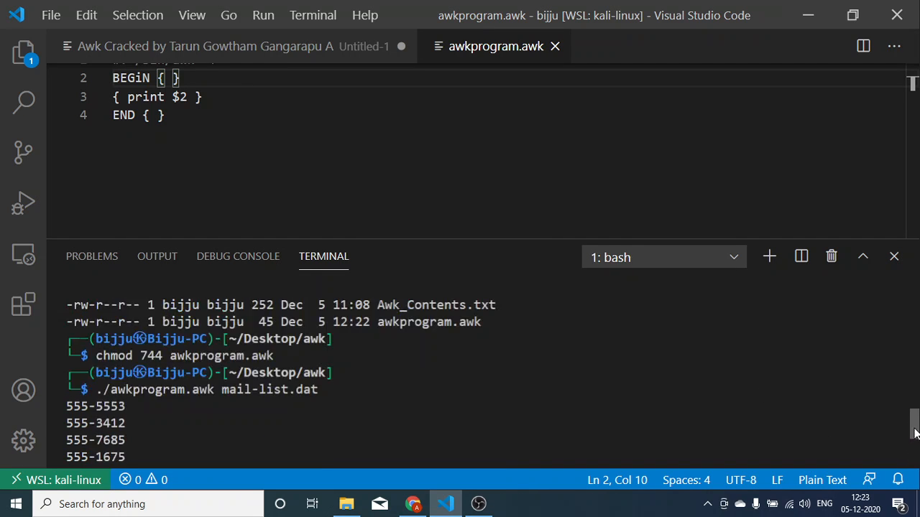
scroll("up", 3)
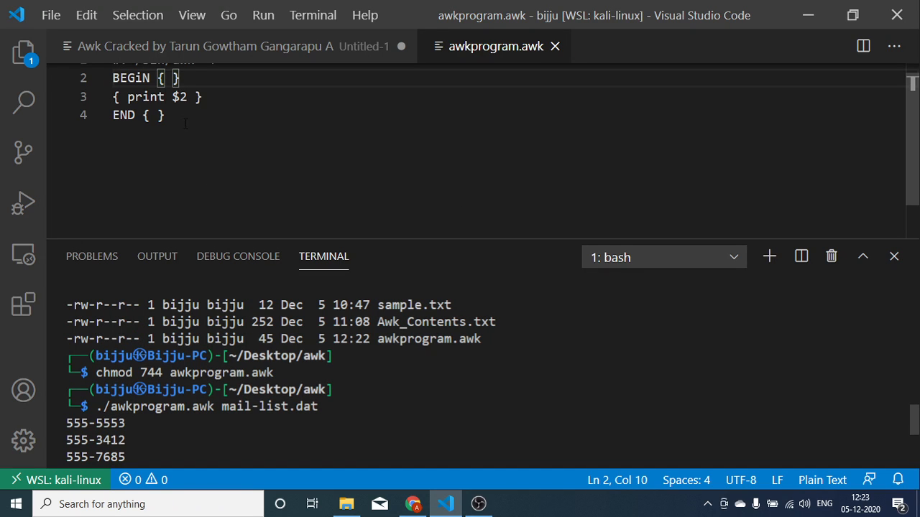
left_click(151, 115)
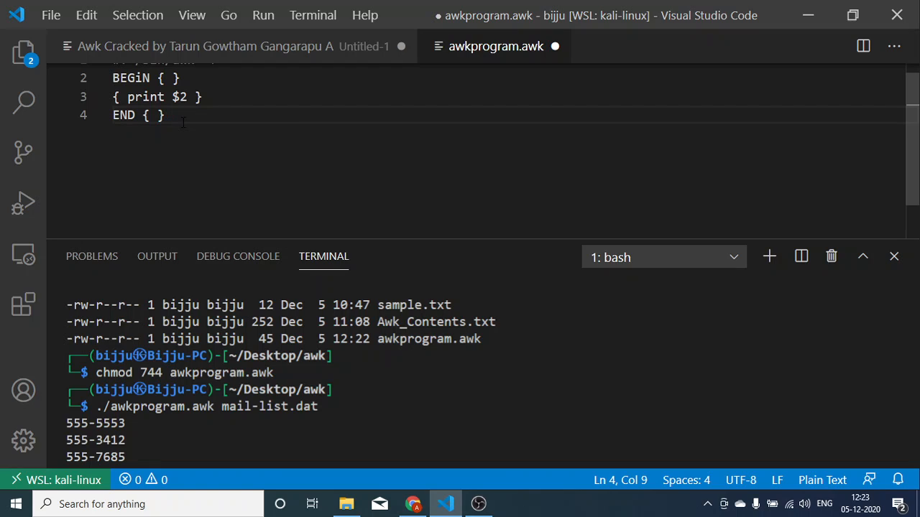
Step: Append mail-list.dat after the END { } block inside the awk script
type("mail-lis")
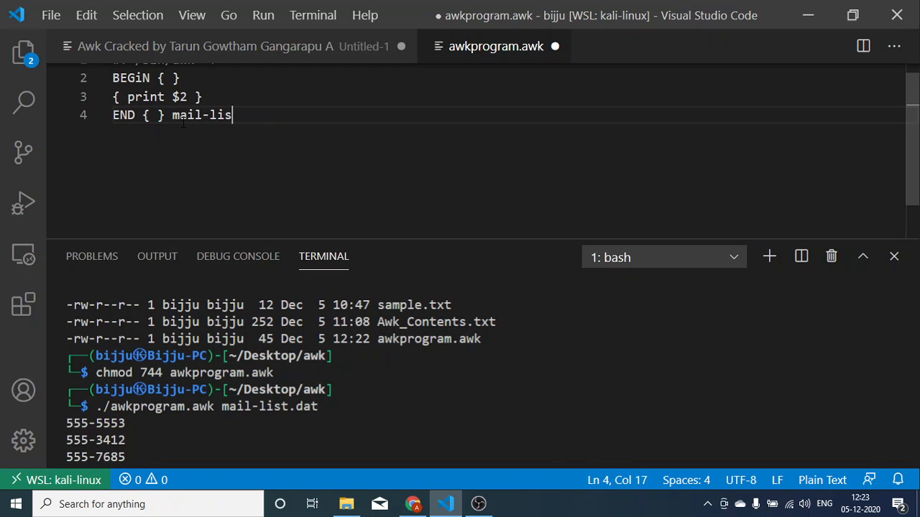
type("t.dat")
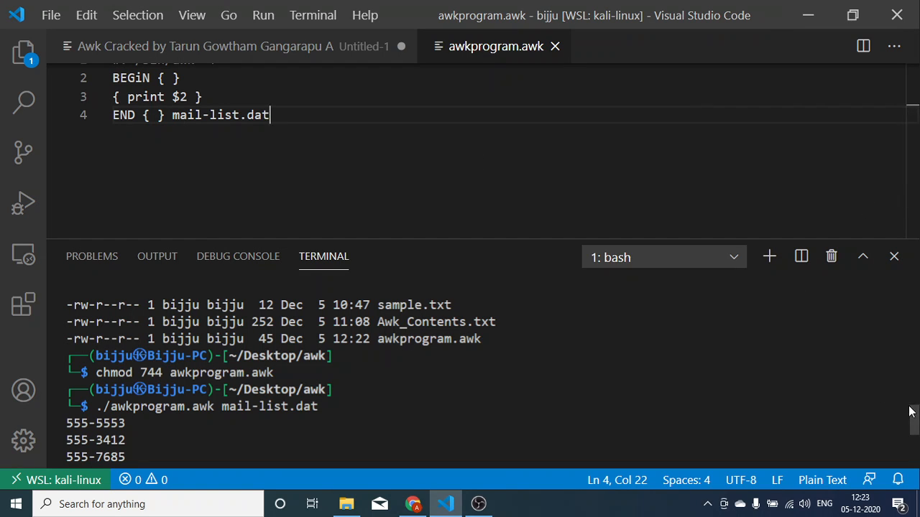
scroll("down", 3)
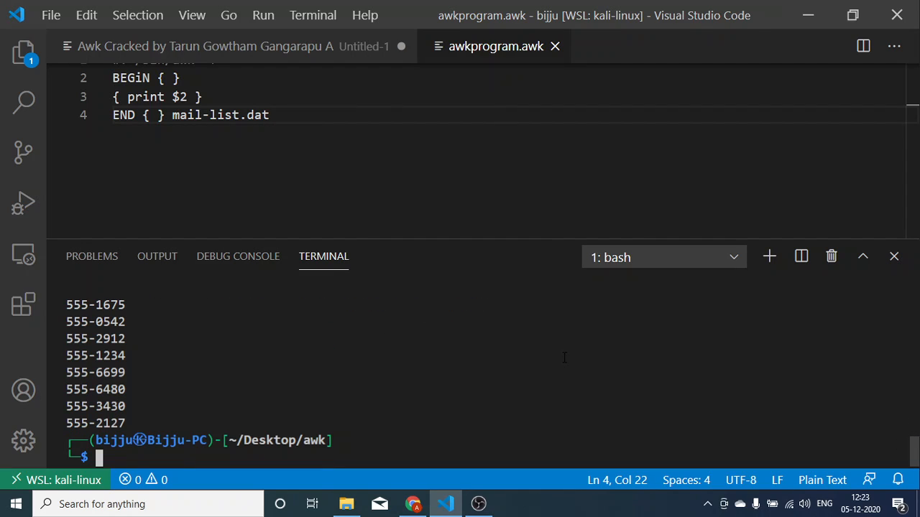
Step: Run ./awkprogram.awk with the file argument removed, getting a syntax error
type("./awkprogram.awk mail-list.dat")
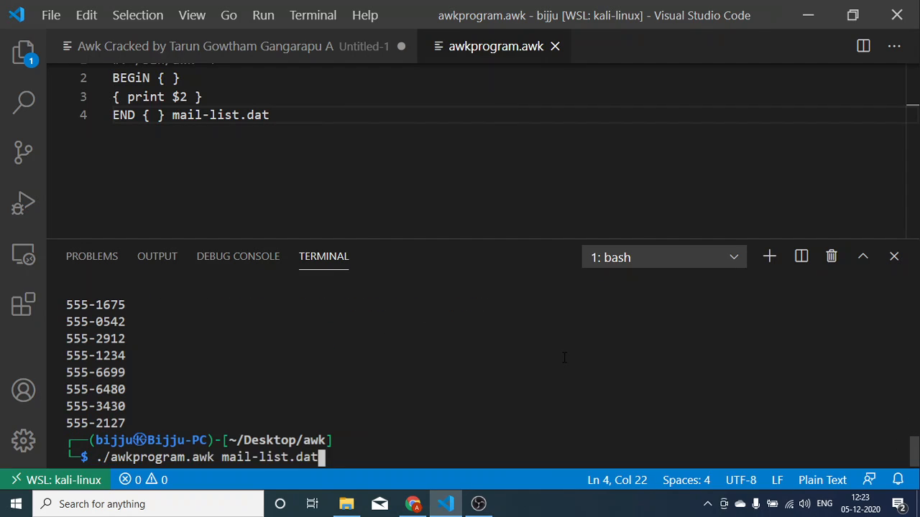
key("Backspace")
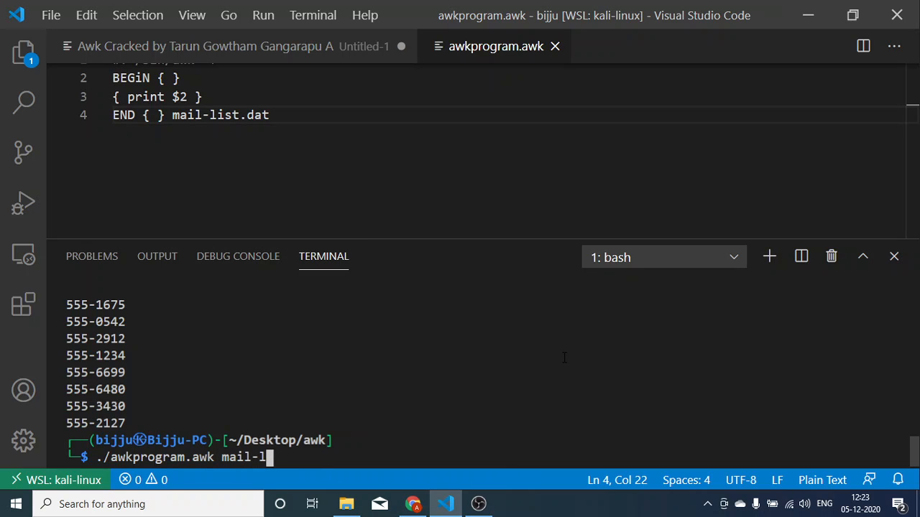
key("Backspace")
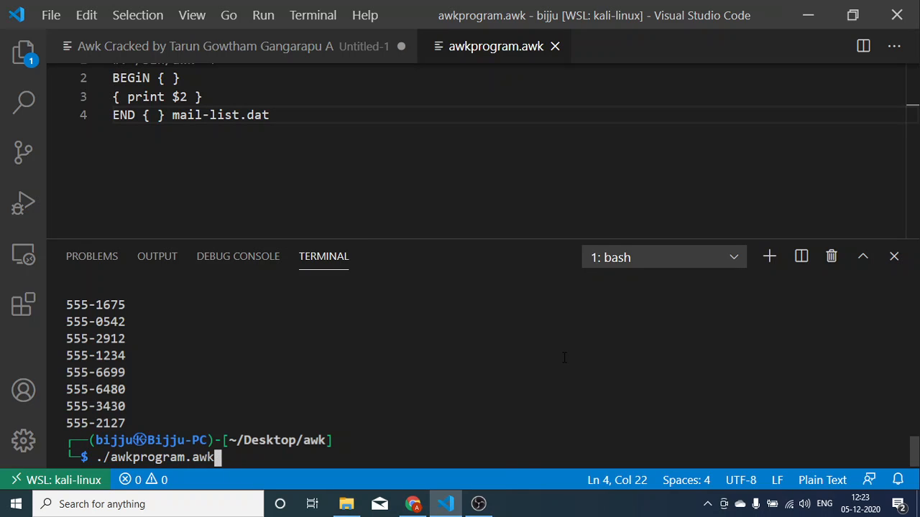
mouse_move(333, 295)
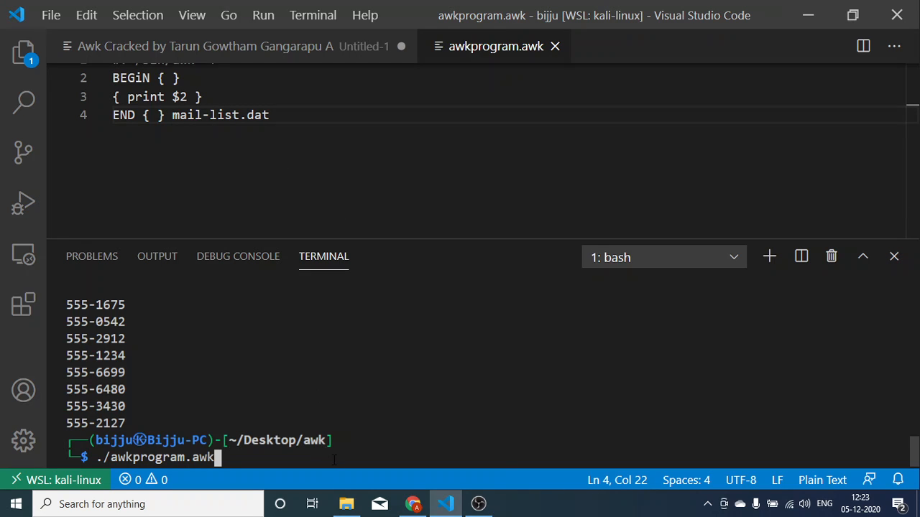
key("Return")
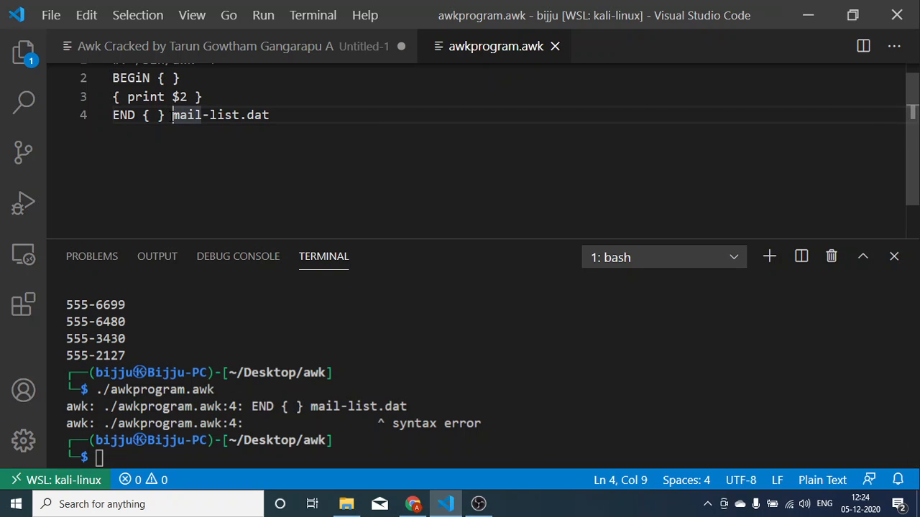
Step: Move mail-list.dat onto its own line and prepare ./awkprogram.awk in the terminal
key("Enter")
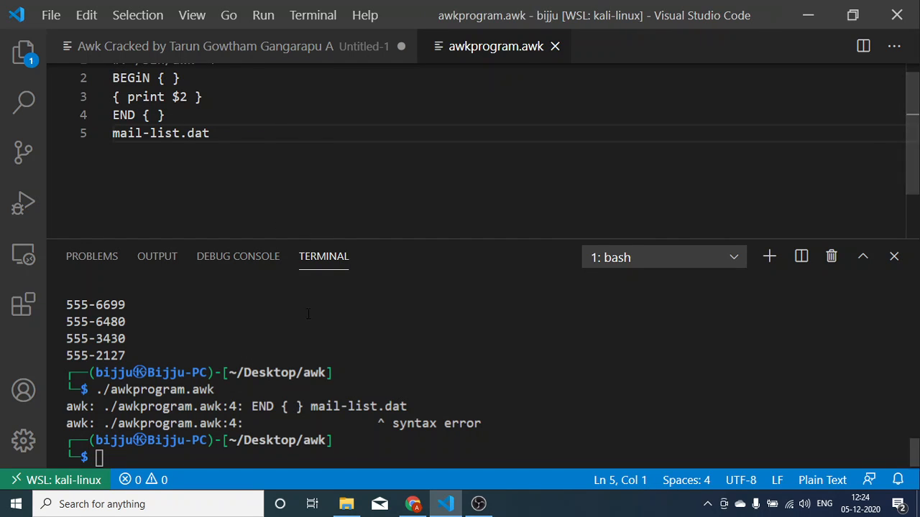
type("./awkprogram.awk")
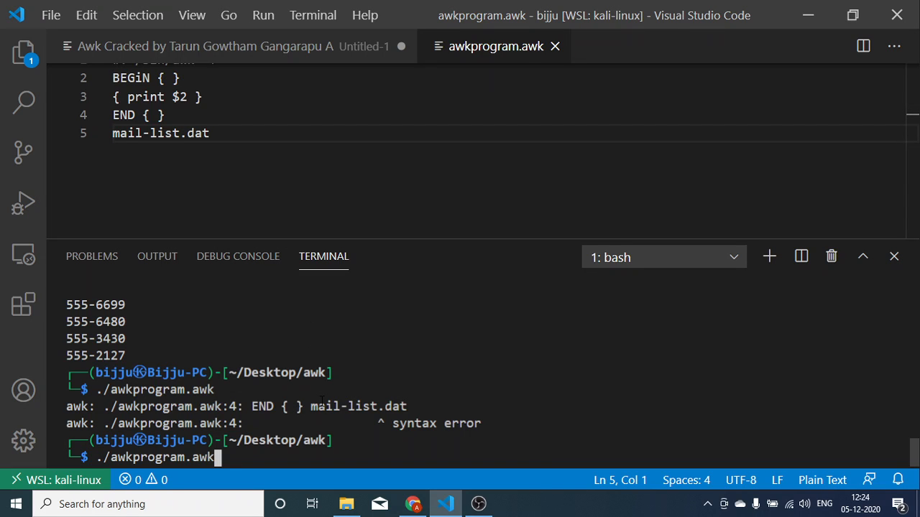
Step: Rerun ./awkprogram.awk, hitting a line-5 syntax error, and return to the awk notes tab
key("Return")
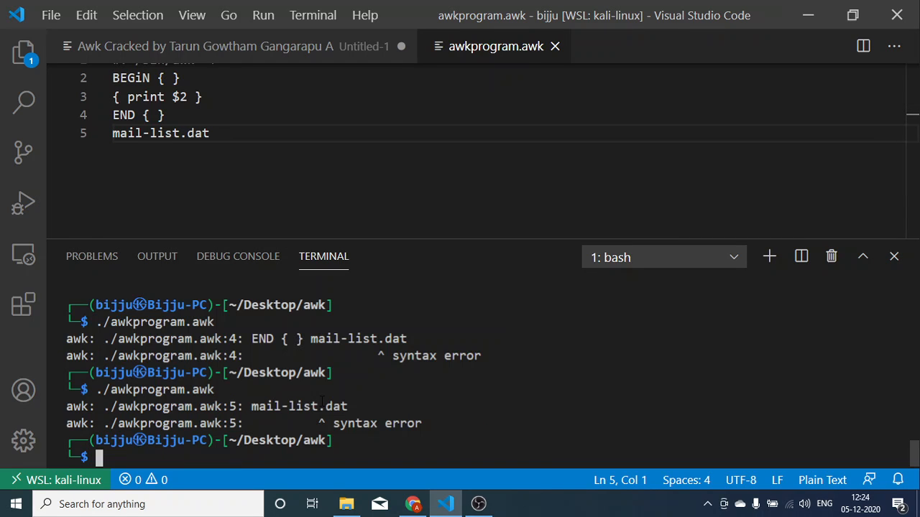
mouse_move(589, 383)
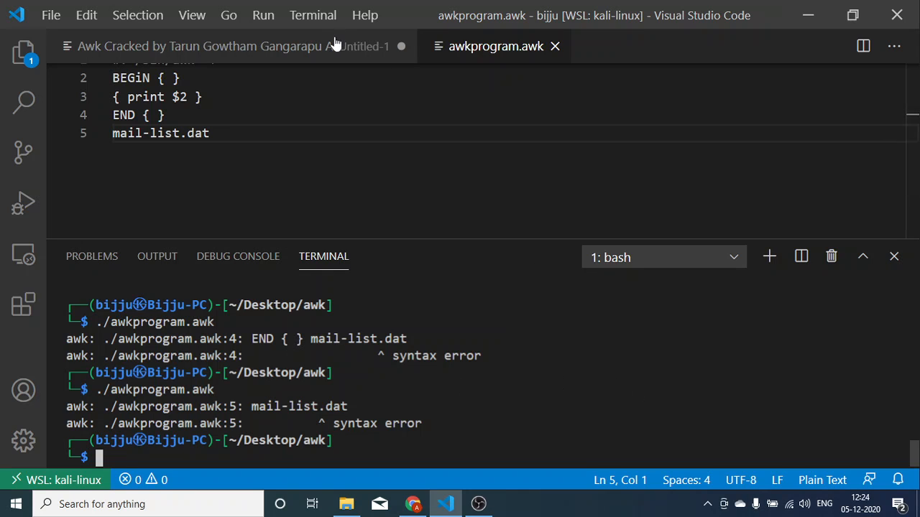
left_click(204, 46)
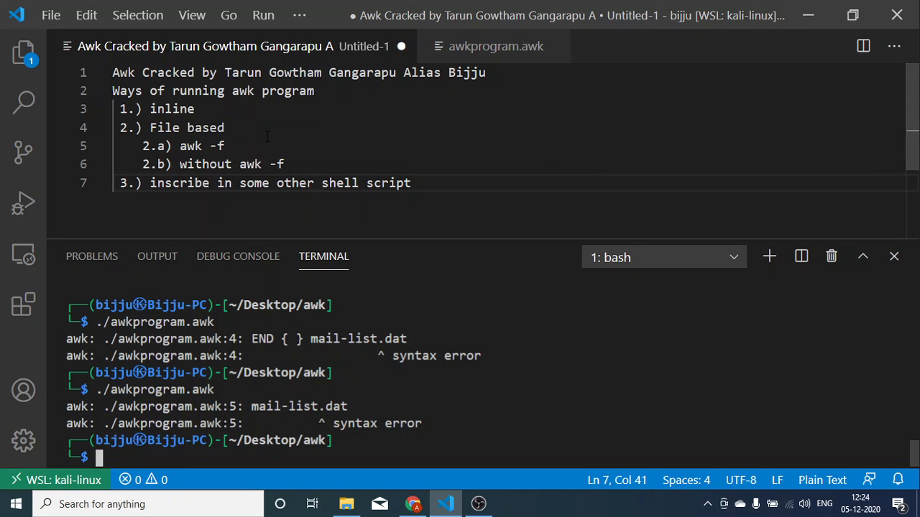
Step: Create a new empty file and start it with the #! /bin/sh shebang
left_click(50, 15)
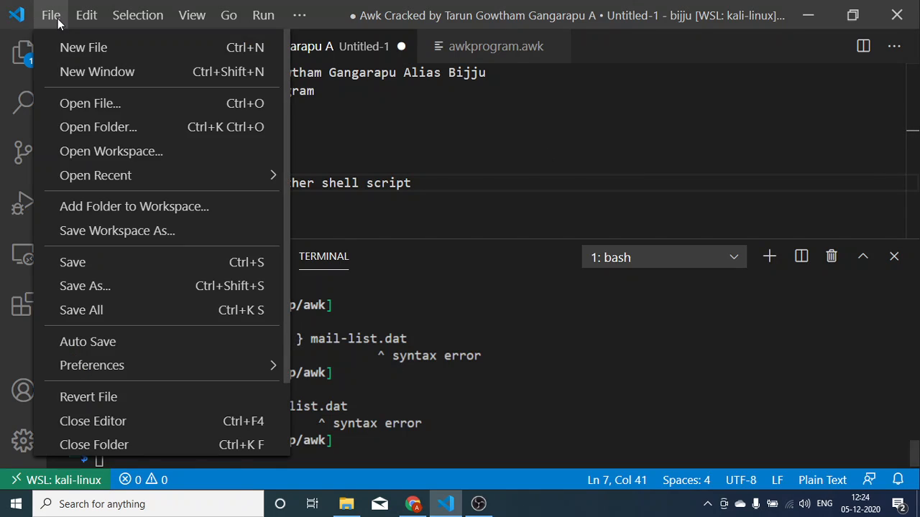
mouse_move(83, 48)
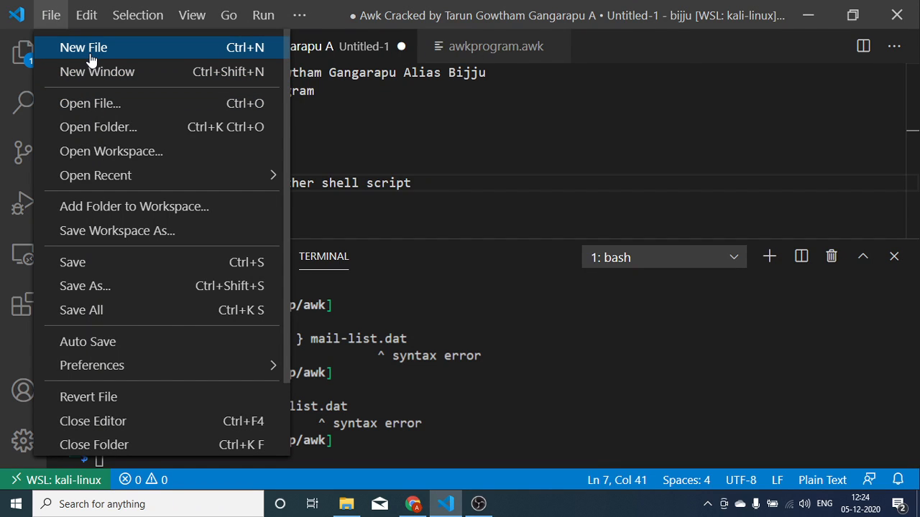
left_click(83, 46)
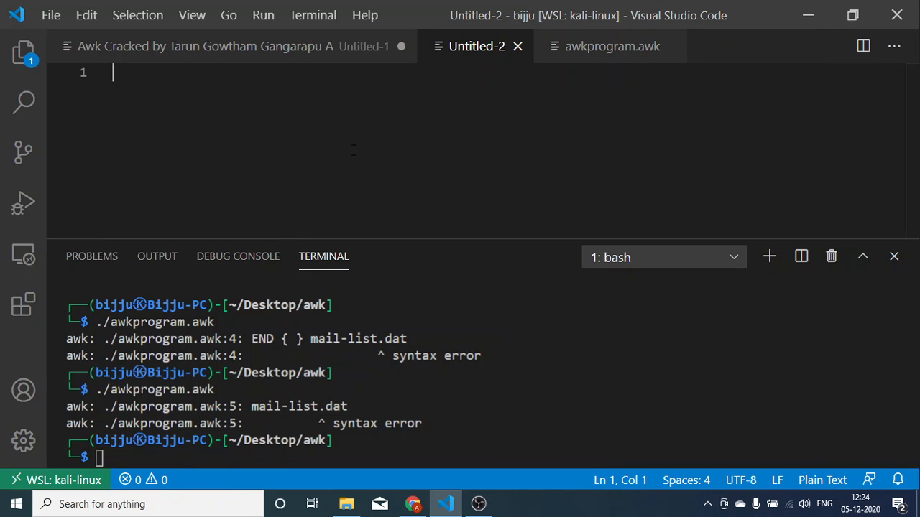
type("#")
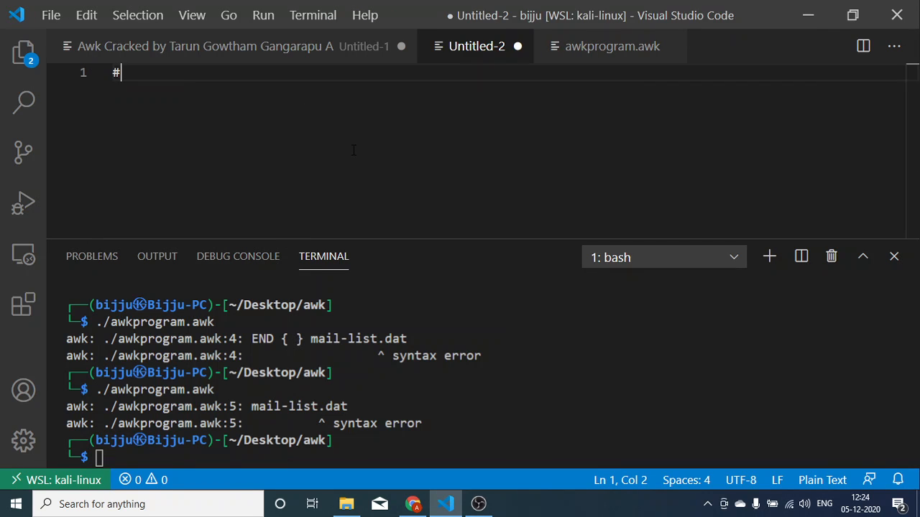
type("!")
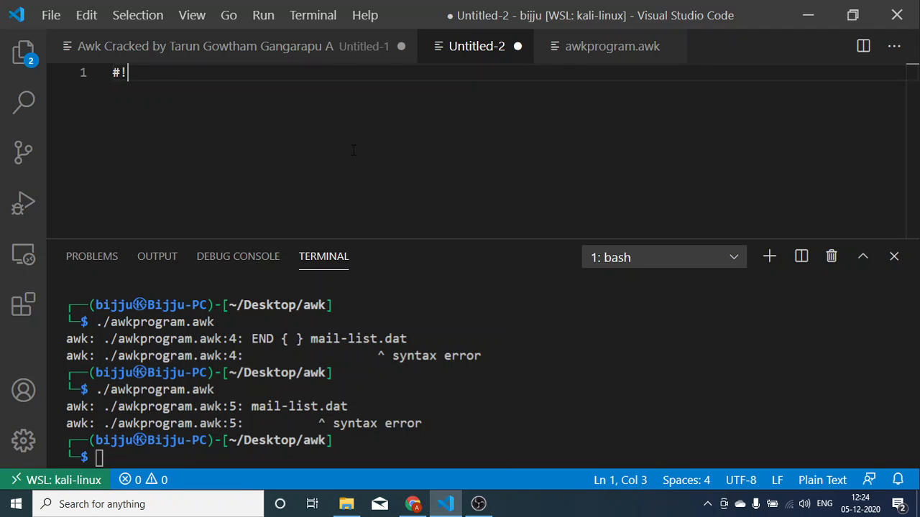
type("/bi")
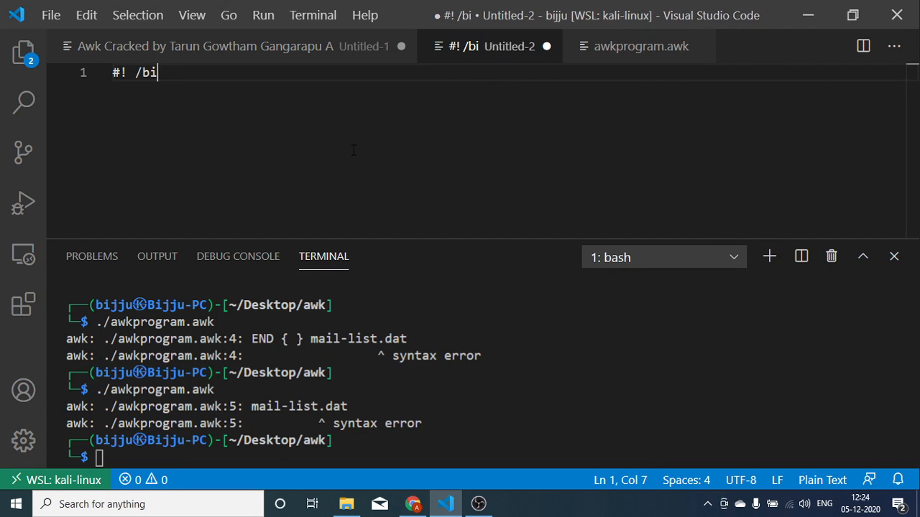
type("n/sh")
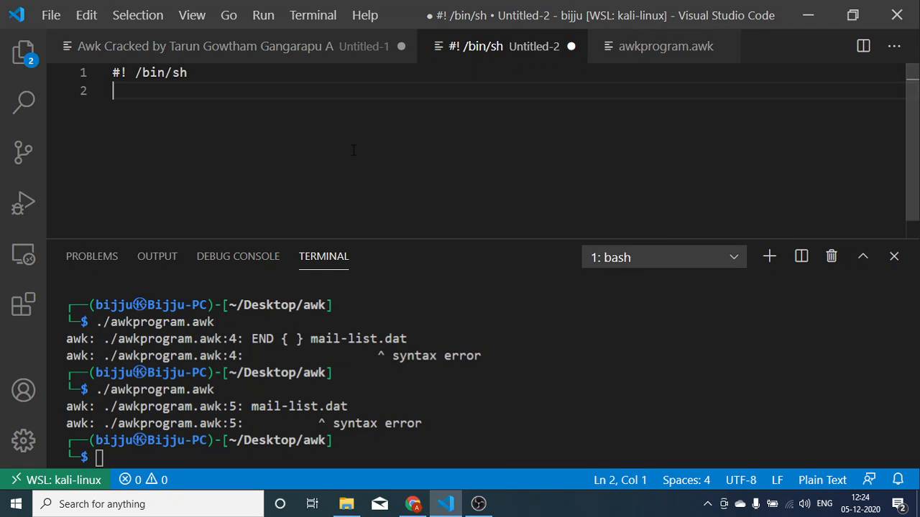
Step: Add a cd /home/bijju/Desktop/awk line to change into the awk folder
type("cd /")
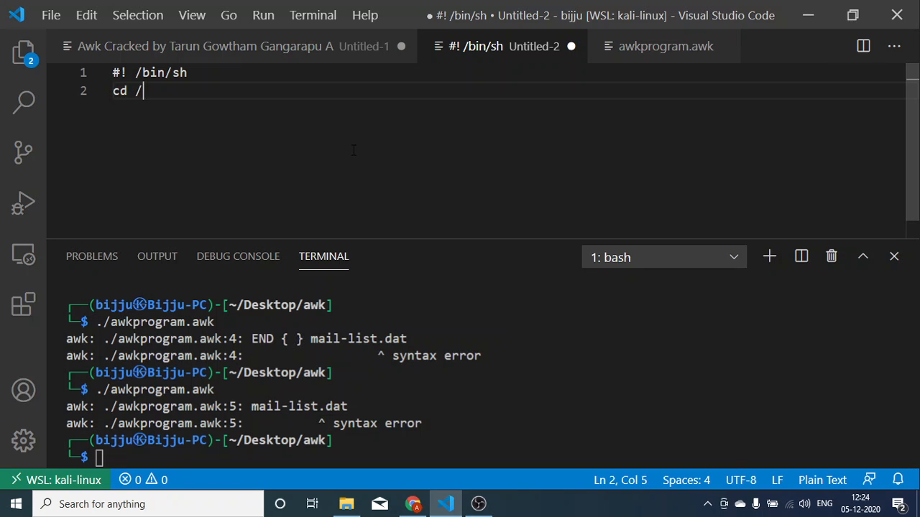
type("home/bijju/Desktop/awk")
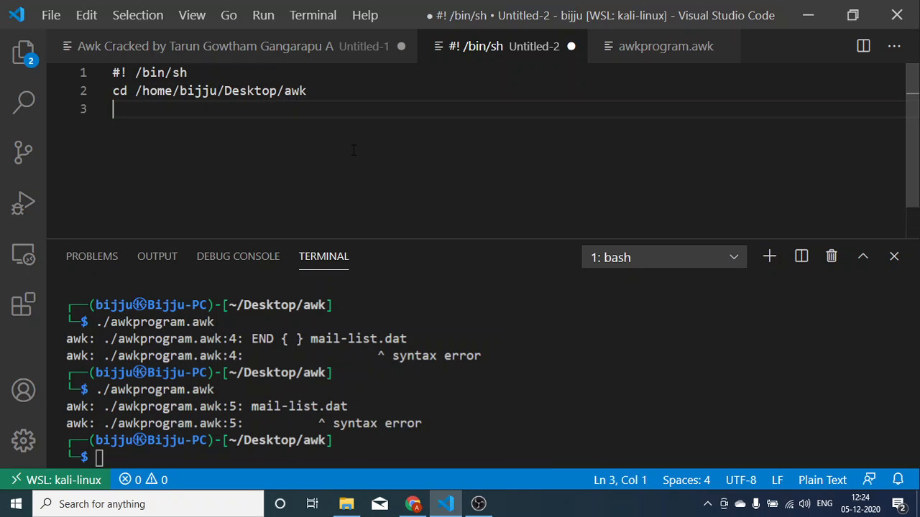
Step: Add cat mail-list.dat | awk '{print $2}' and finish the script with exit 0
type("cat ma")
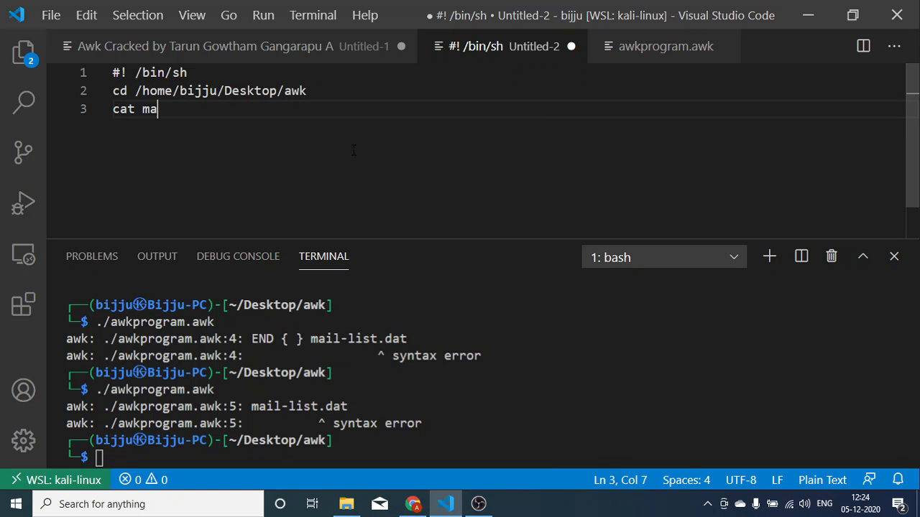
type("il-list")
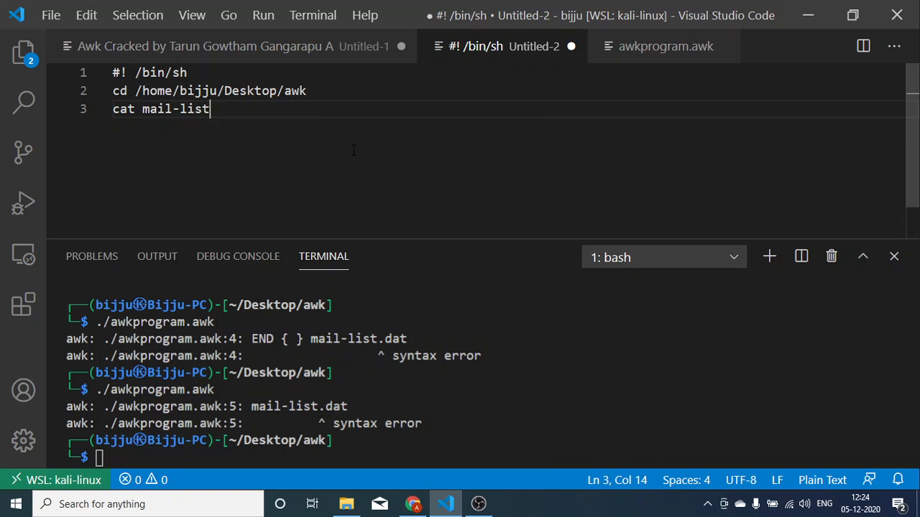
type(".dat")
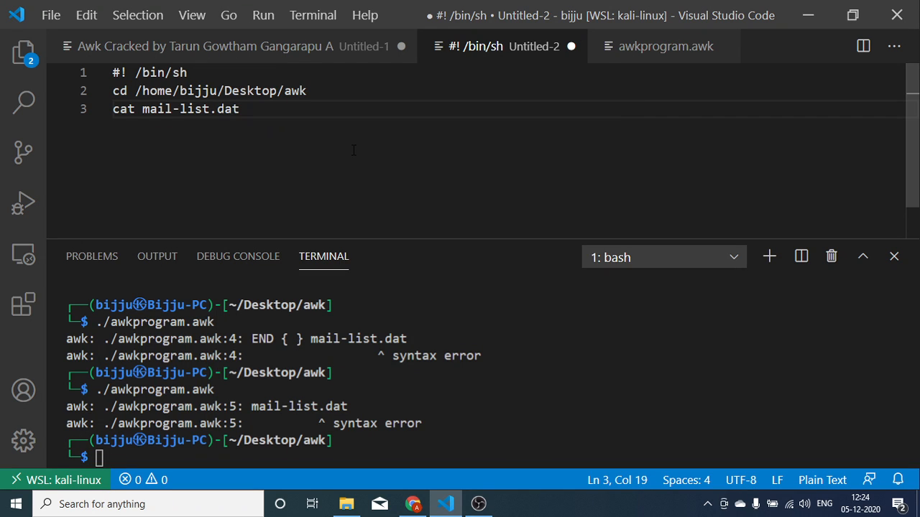
type("| awk '")
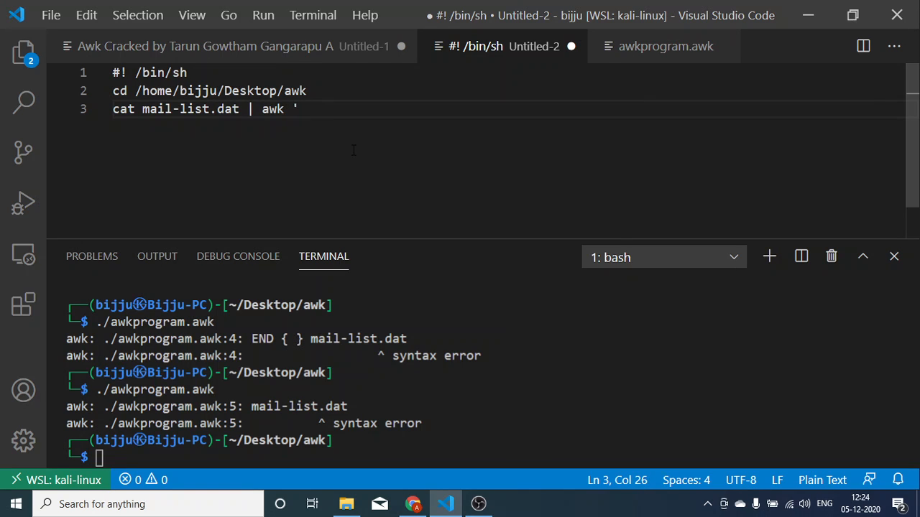
type("{print }")
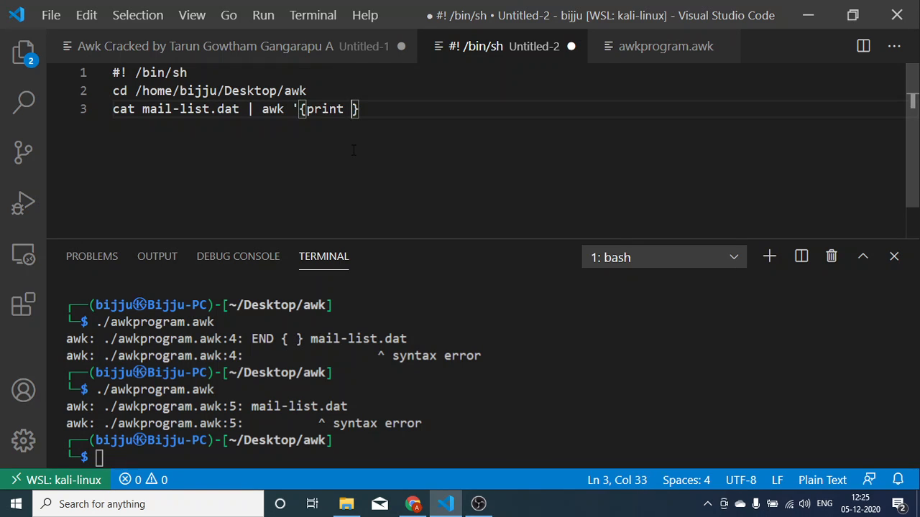
type("$2")
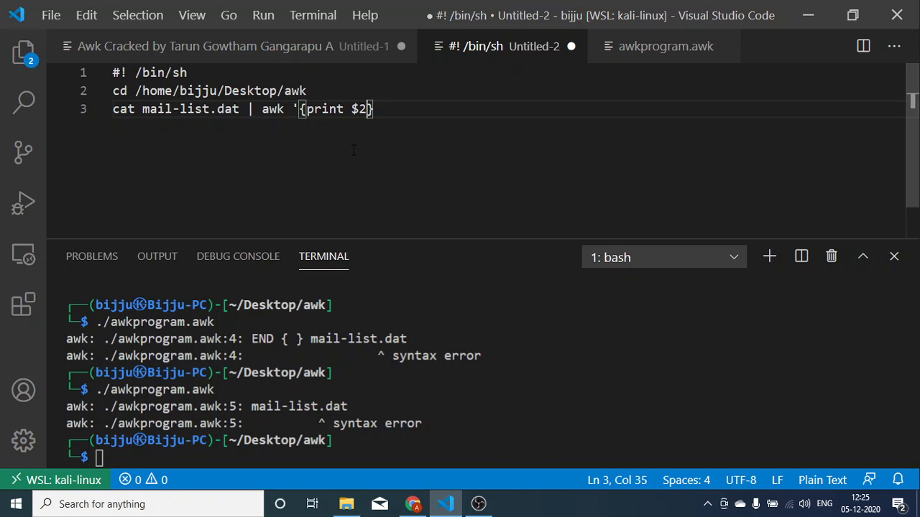
type("}'")
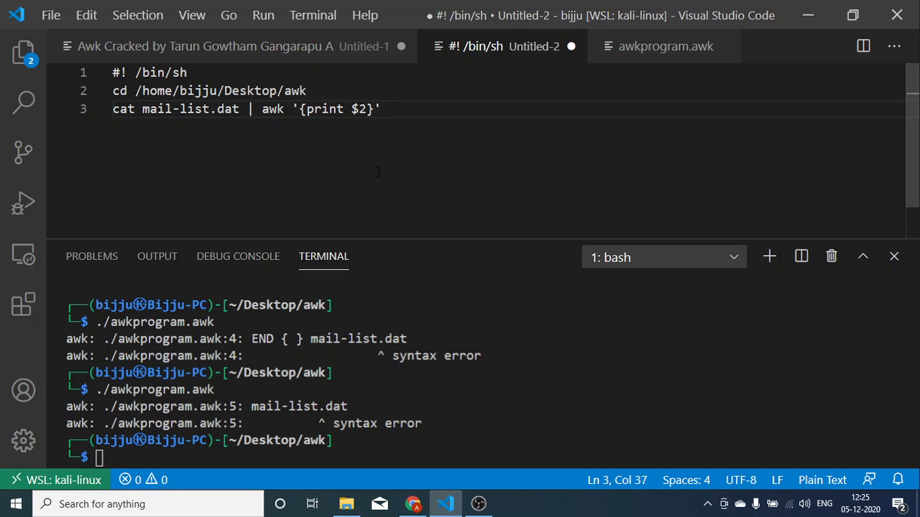
type("e")
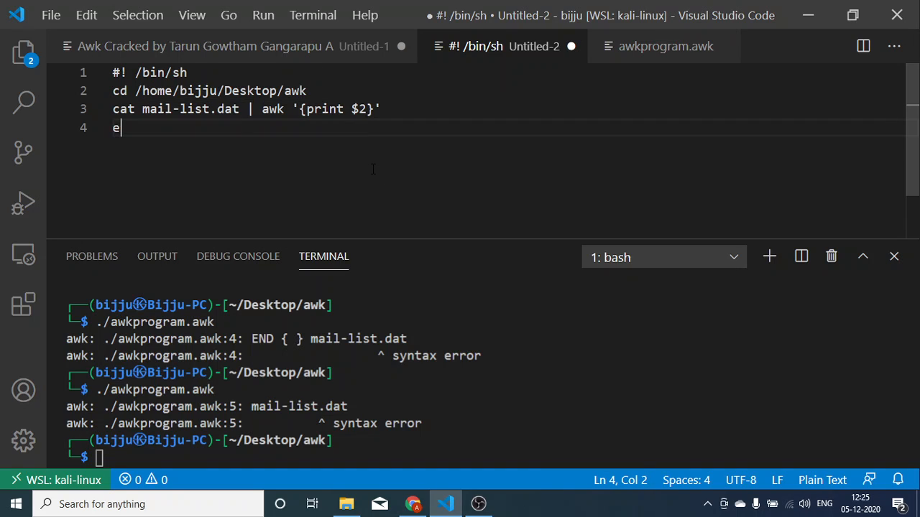
type("xit 0")
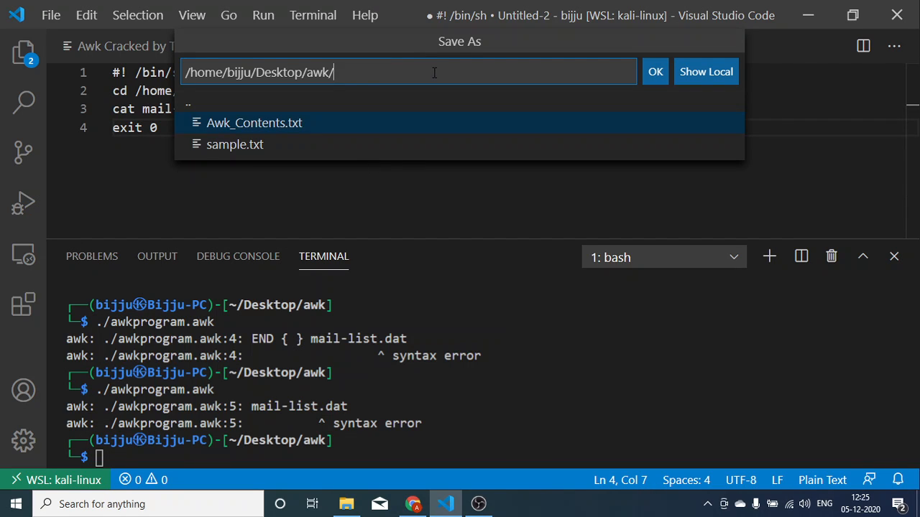
Step: Save the new shell script as Samplescript.sh in the Desktop awk folder
type("Sample")
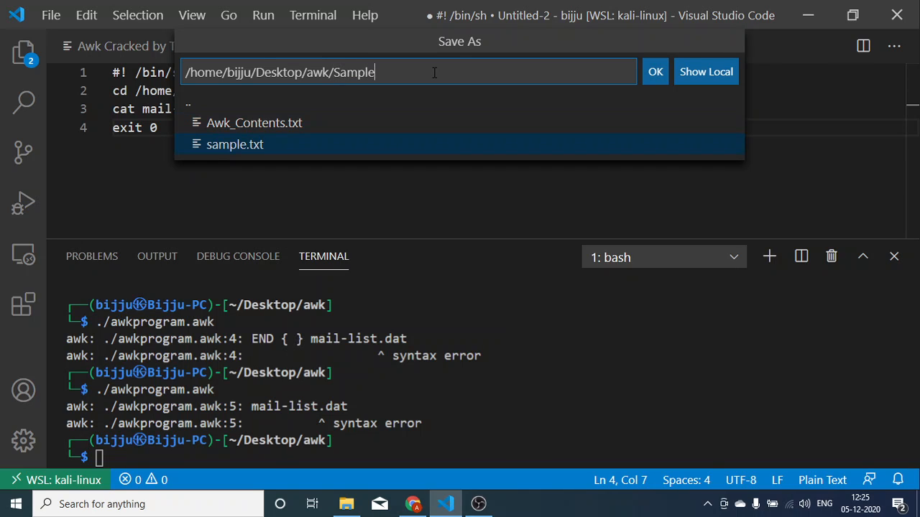
type("script.sh")
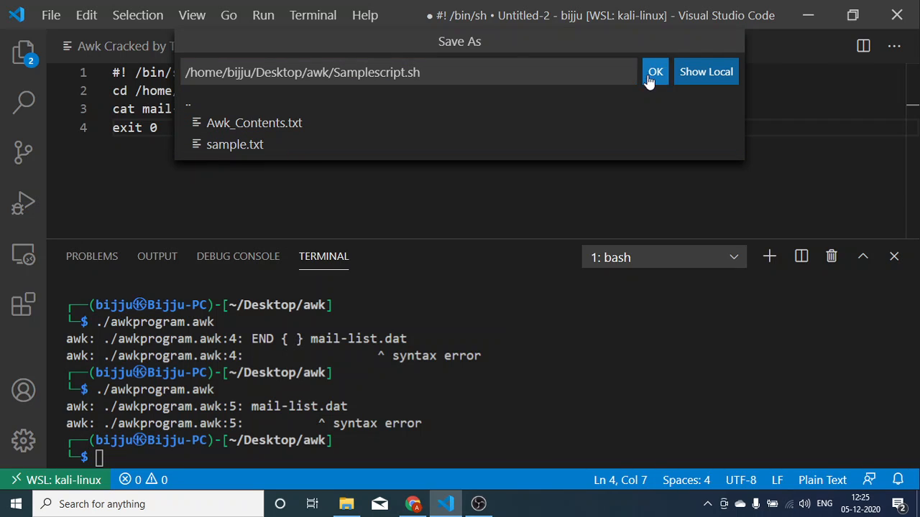
left_click(656, 72)
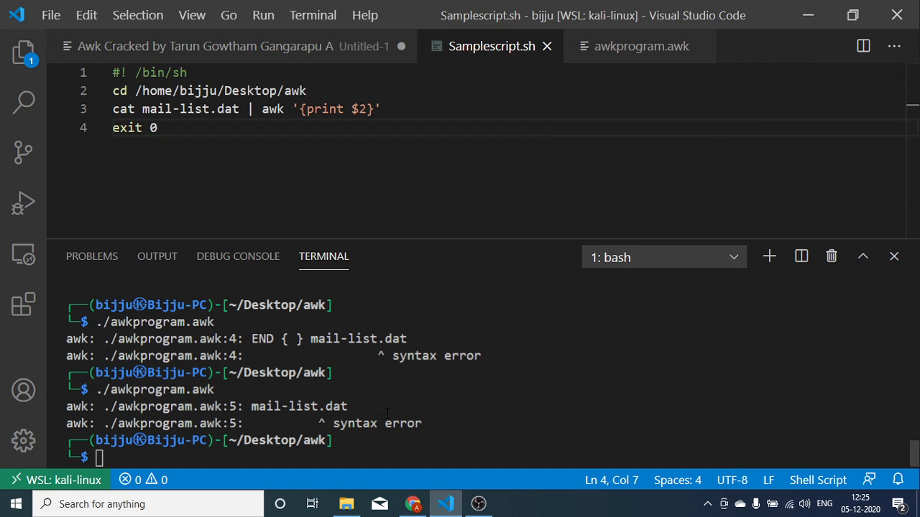
Step: List the awk folder's files with ls in the integrated terminal
type("ls")
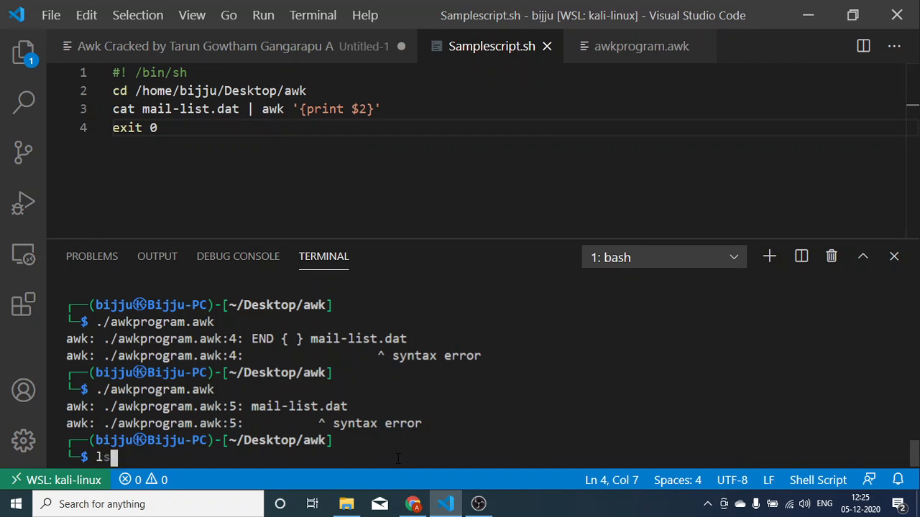
key("Return")
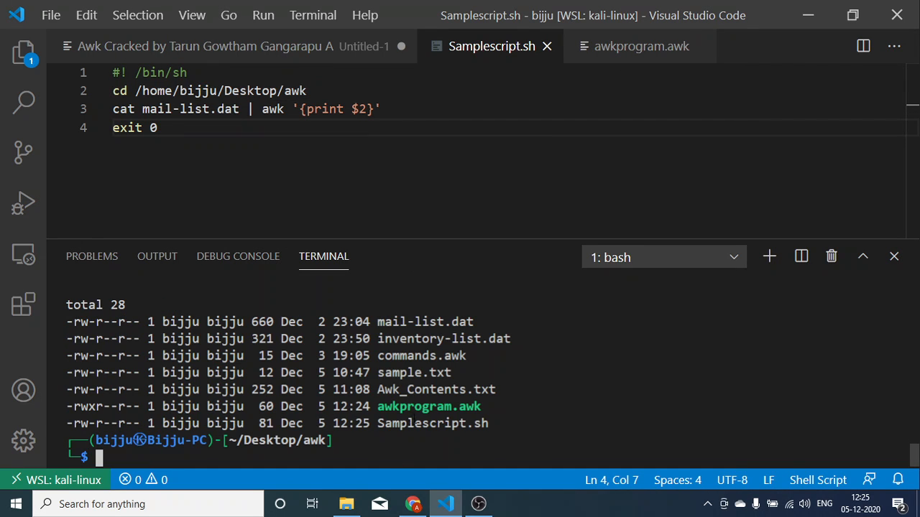
Step: Run Samplescript.sh with sh, printing the phone numbers from mail-list.dat
type("sh")
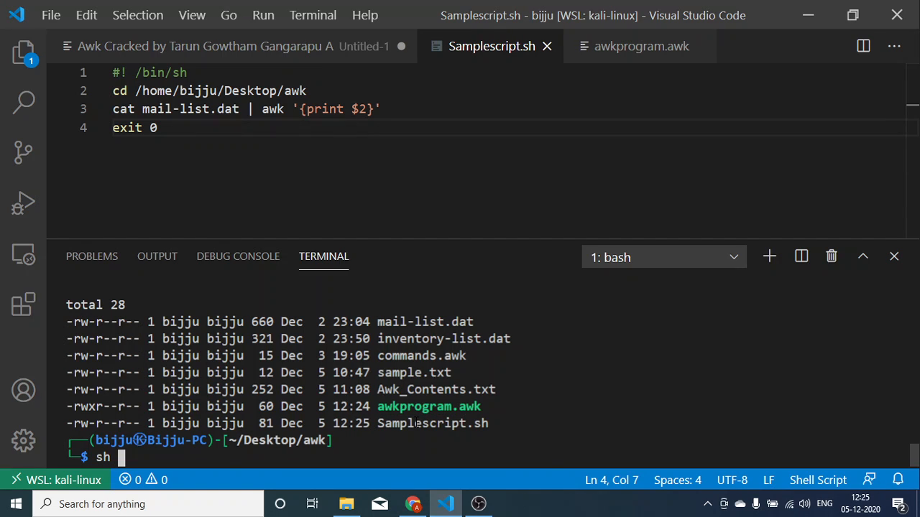
type("awkprogram.awk")
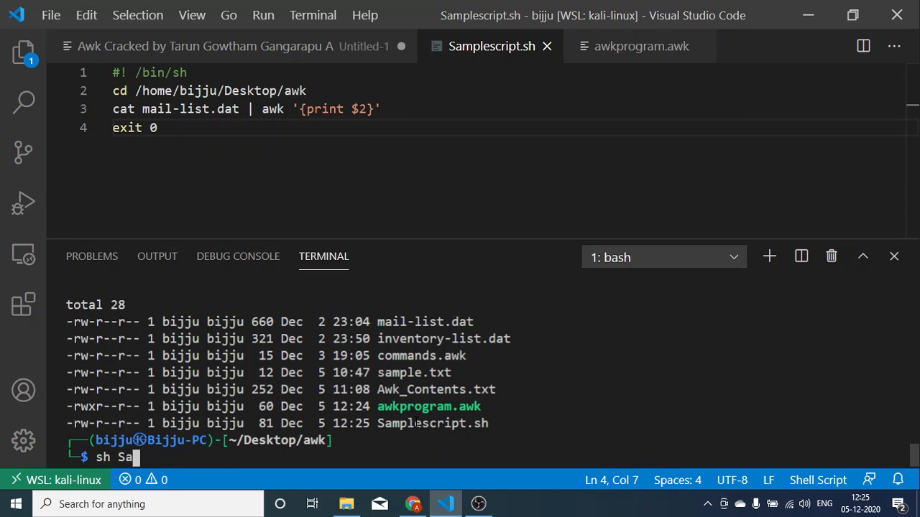
type("mplescript.s")
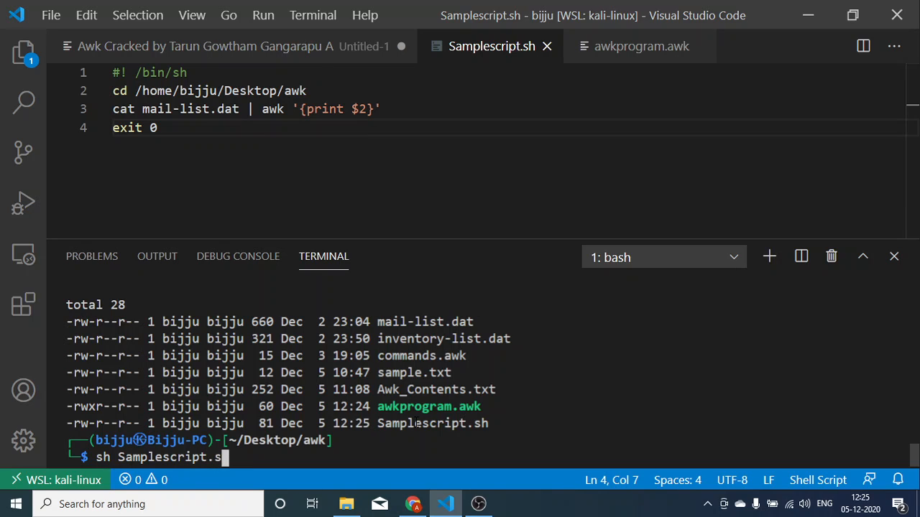
key("Return")
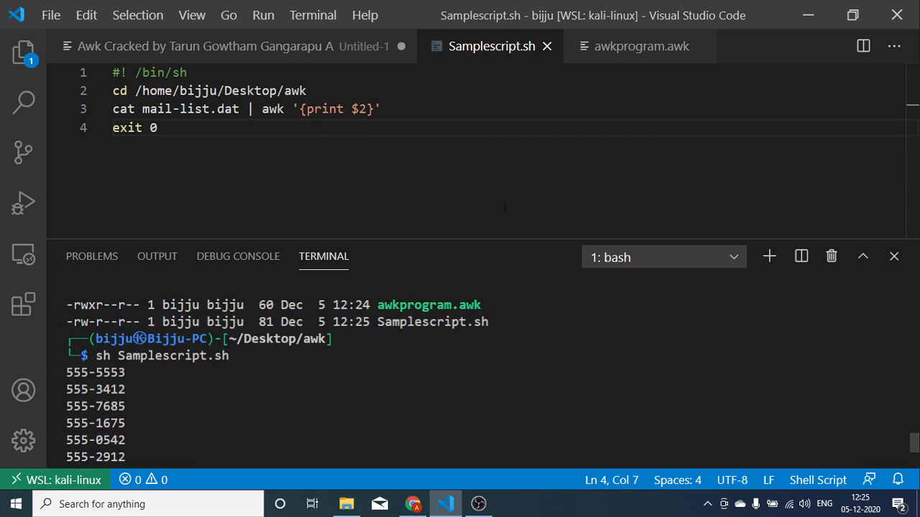
Step: Switch back to the Untitled-1 notes tab on ways of running awk
left_click(204, 46)
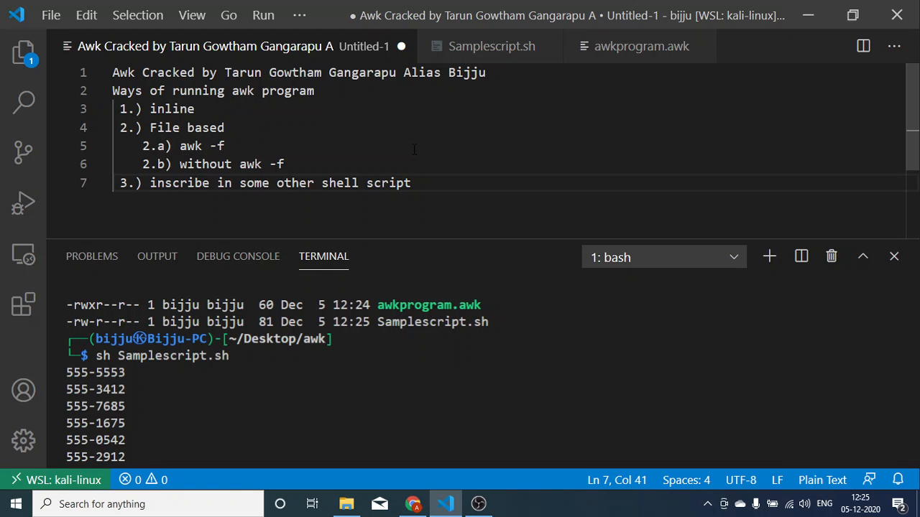
mouse_move(506, 414)
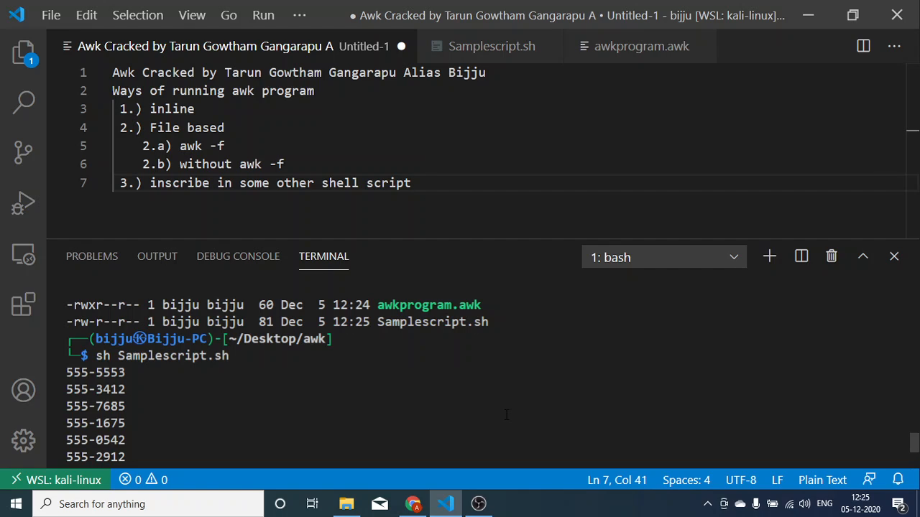